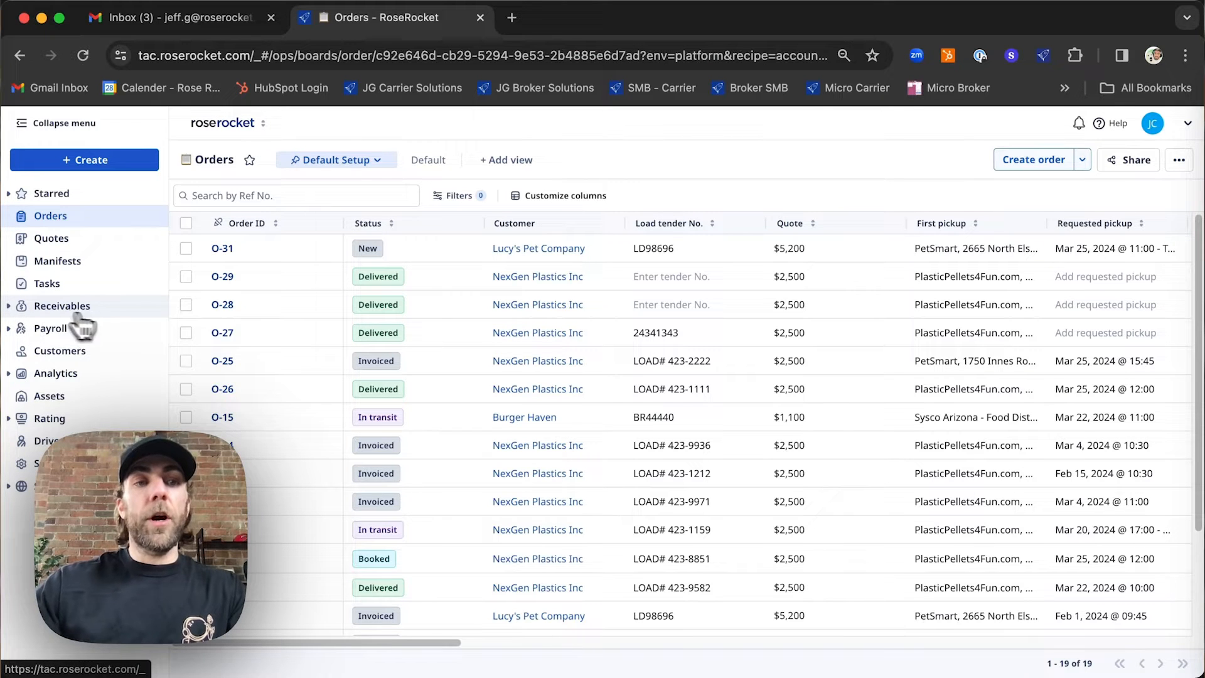
# Step: Open the Payroll driver pay templates list showing the $200 flat-rate and 70% templates
pyautogui.click(50, 328)
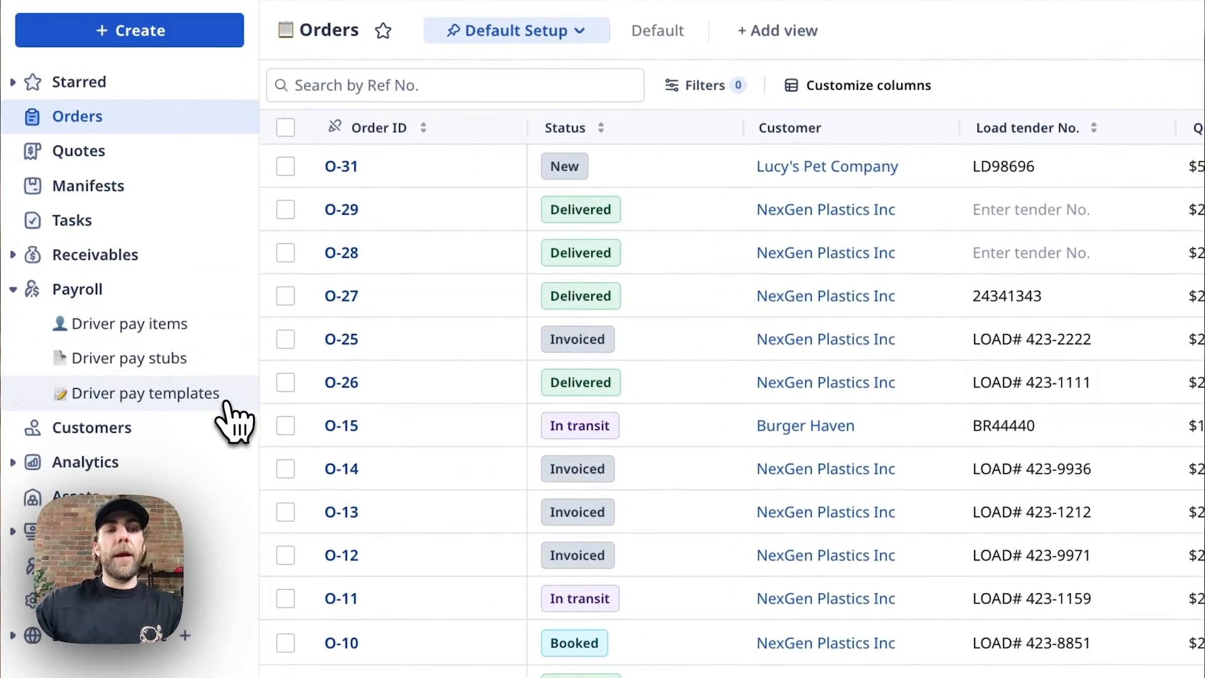
pyautogui.click(145, 393)
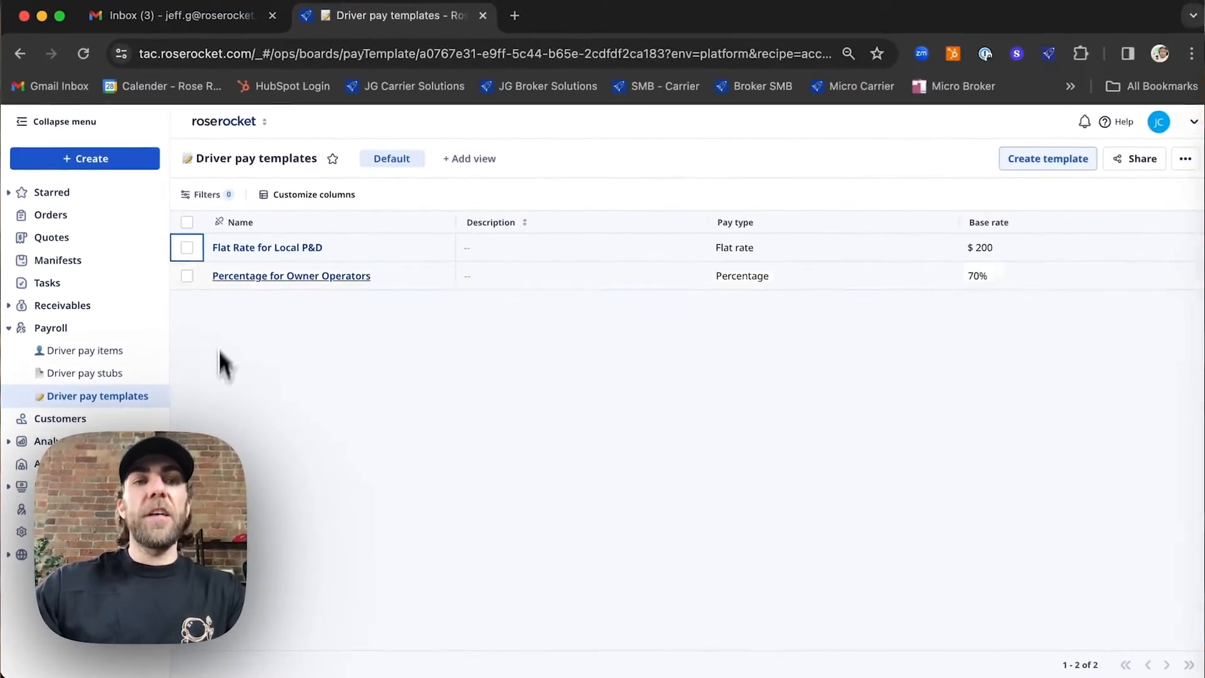
pyautogui.moveTo(359, 323)
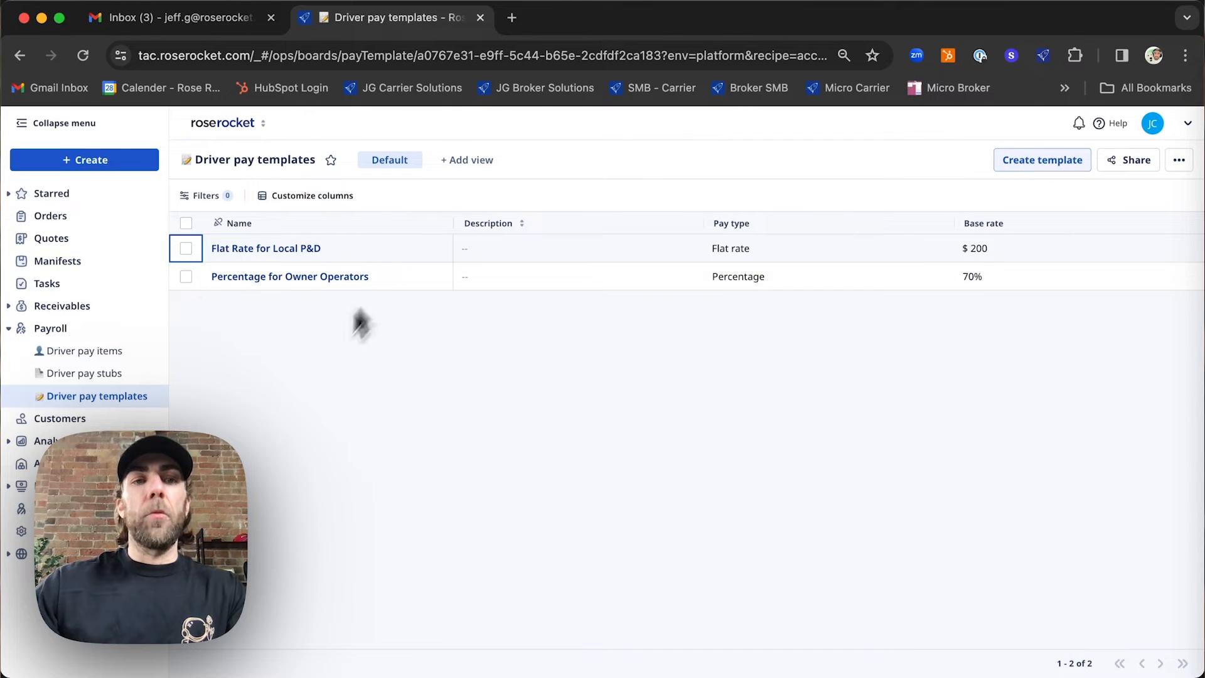
pyautogui.moveTo(708, 278)
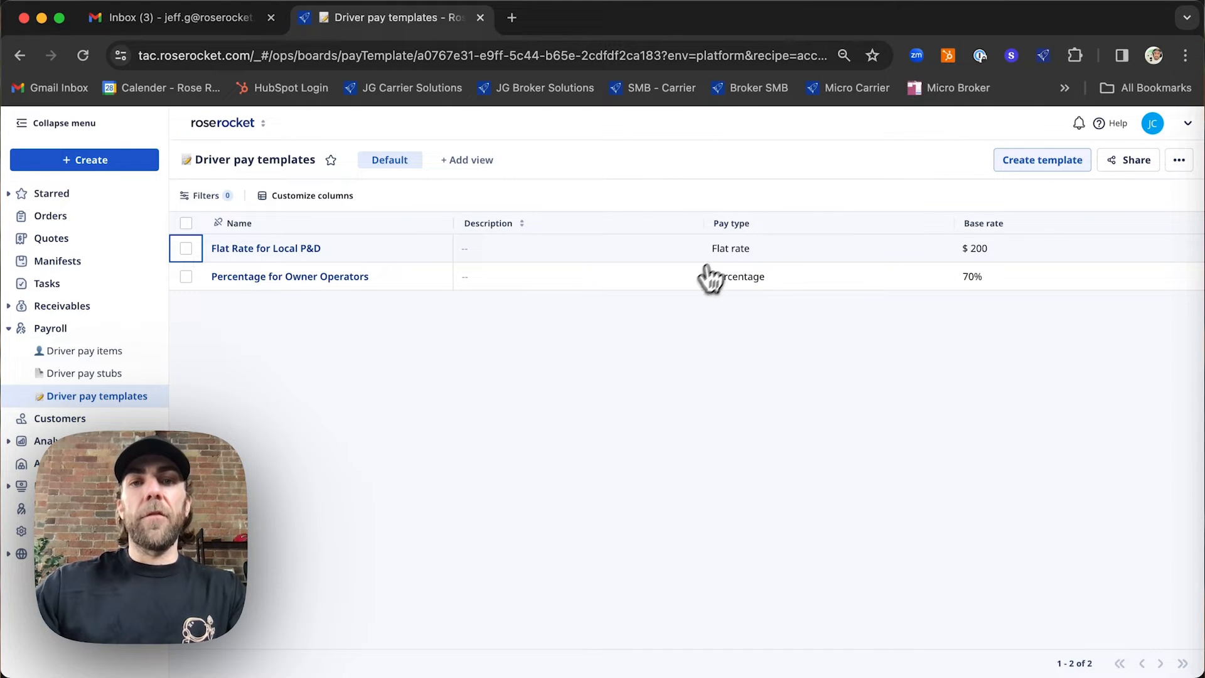
pyautogui.click(730, 247)
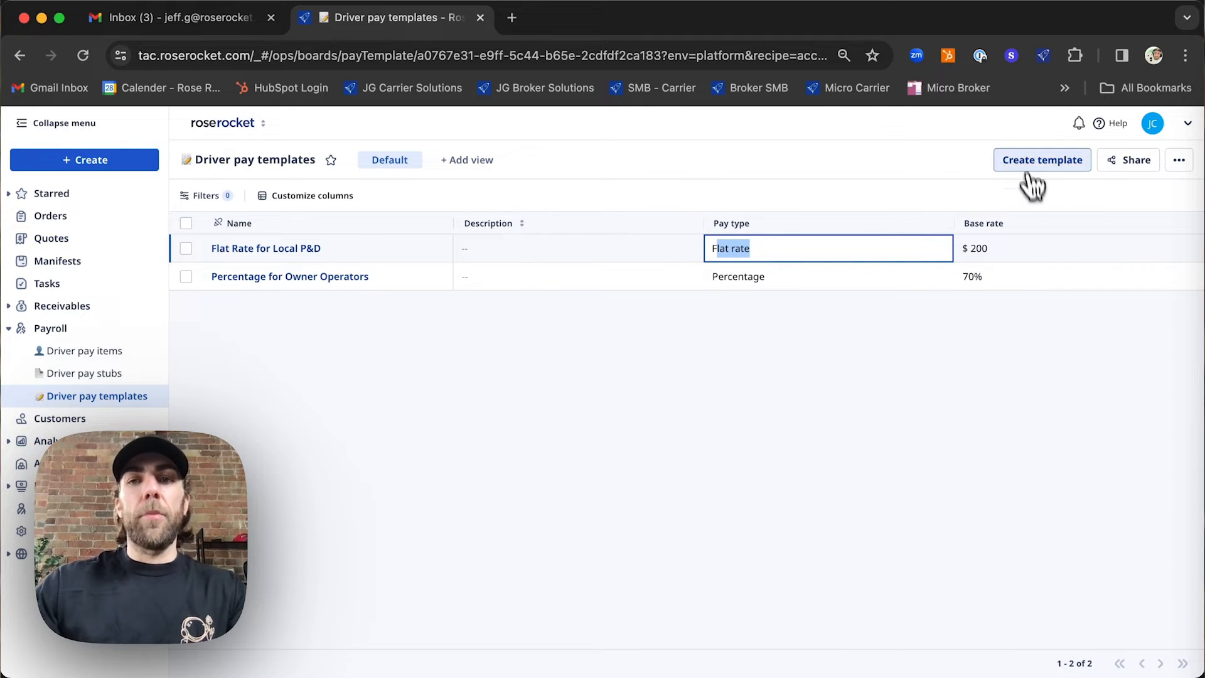
# Step: Save a new 'RPM Template' with Per mile pay type and a .60 base rate
pyautogui.click(1041, 161)
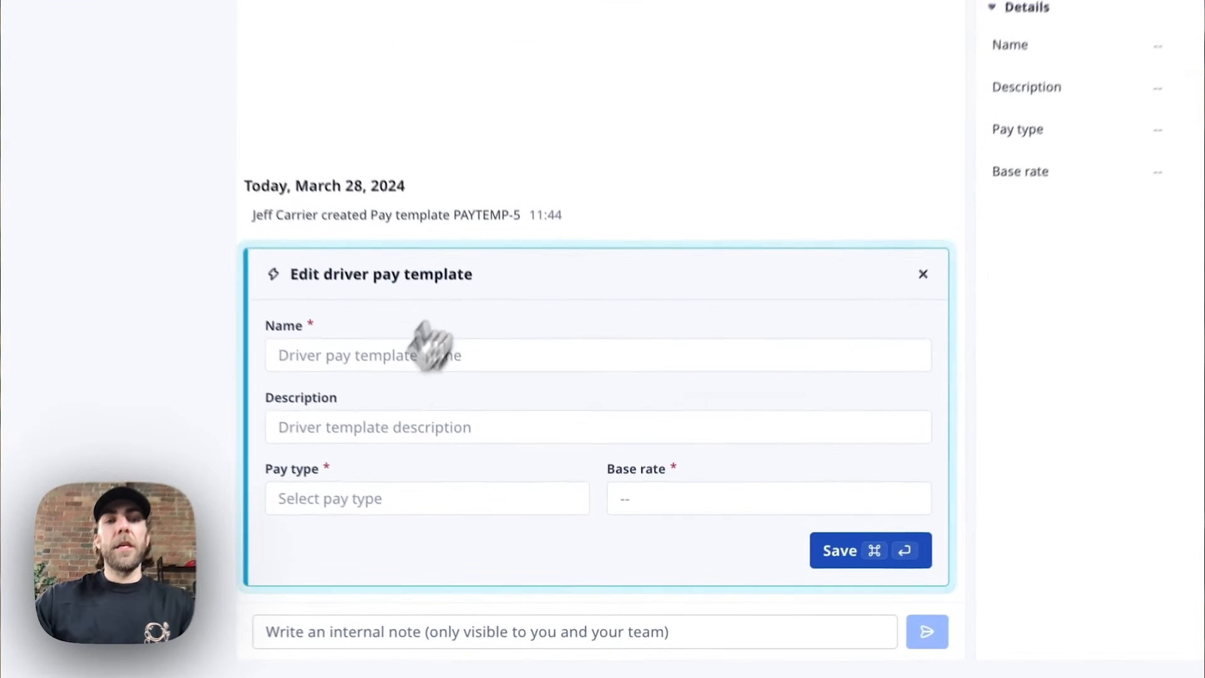
pyautogui.write('RP')
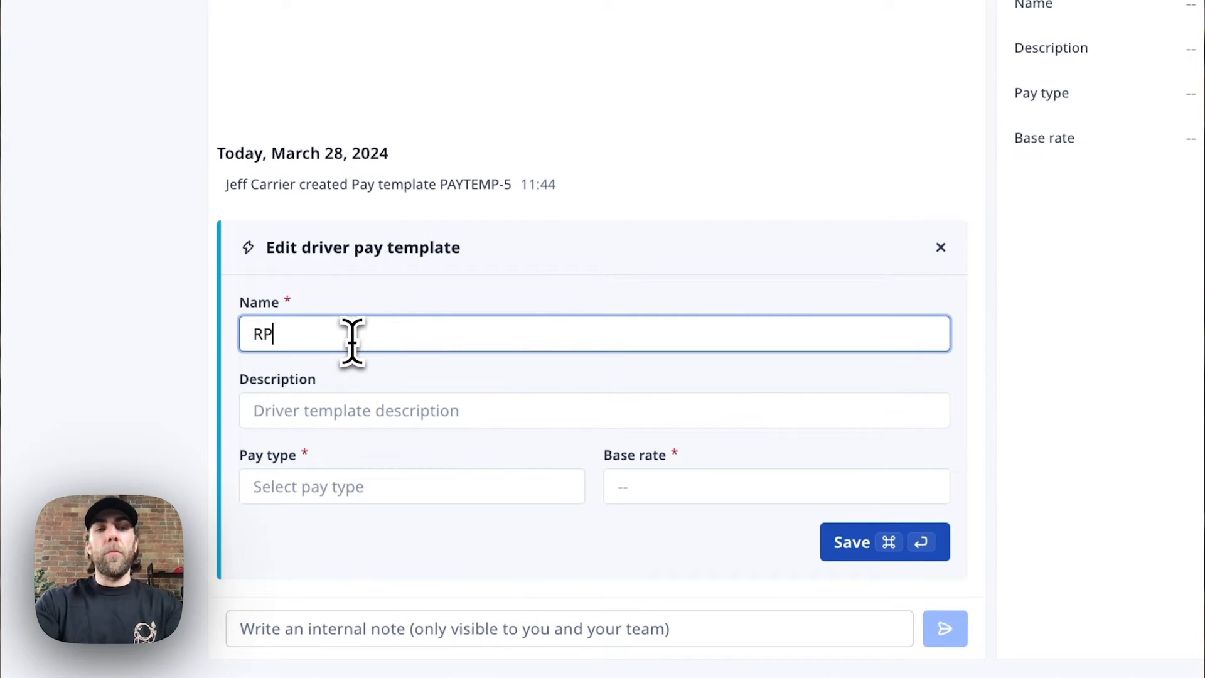
pyautogui.write('M')
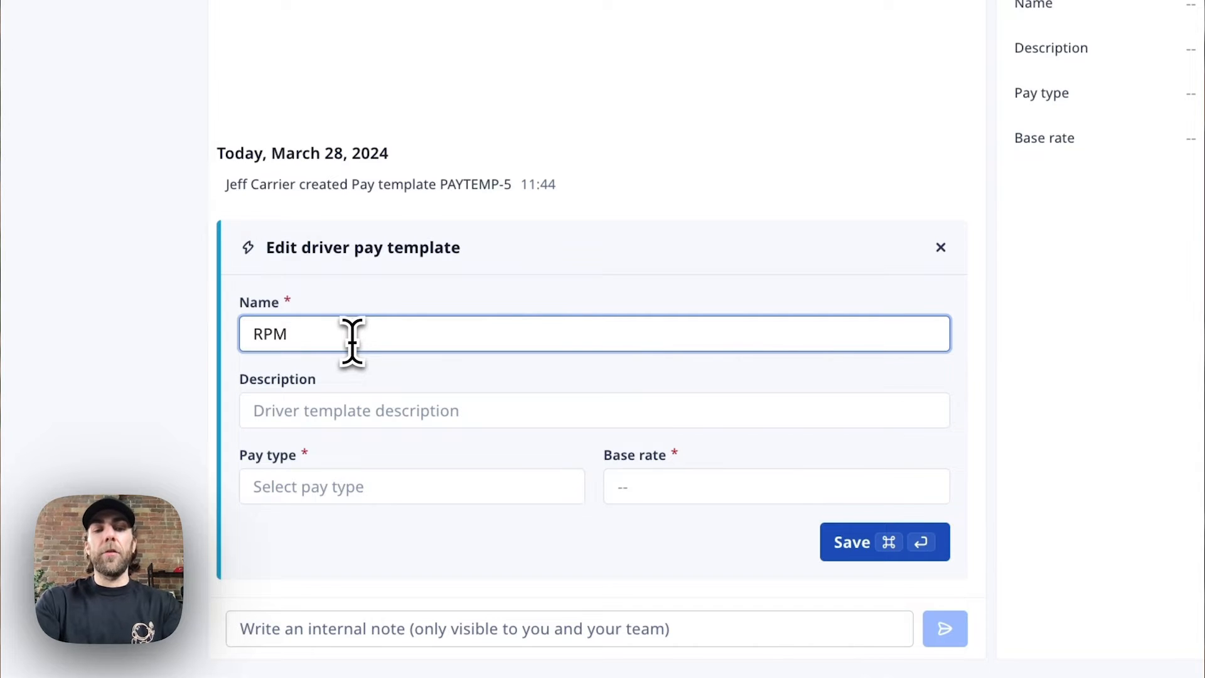
pyautogui.write('Template')
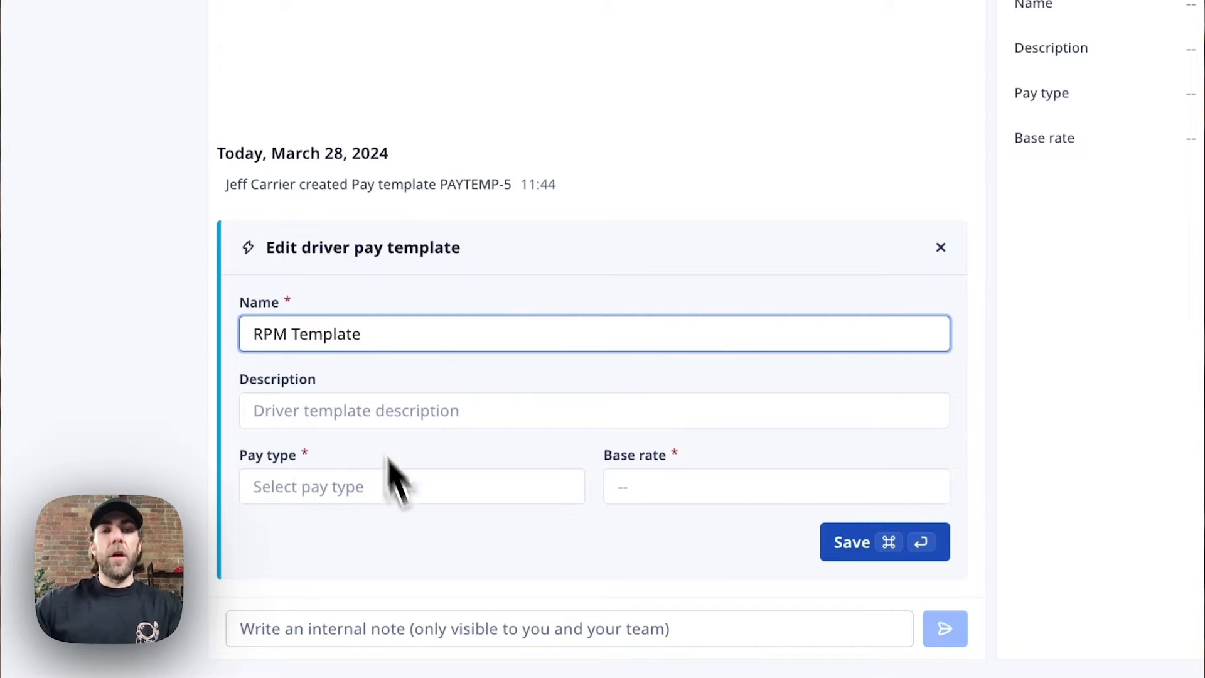
pyautogui.moveTo(396, 366)
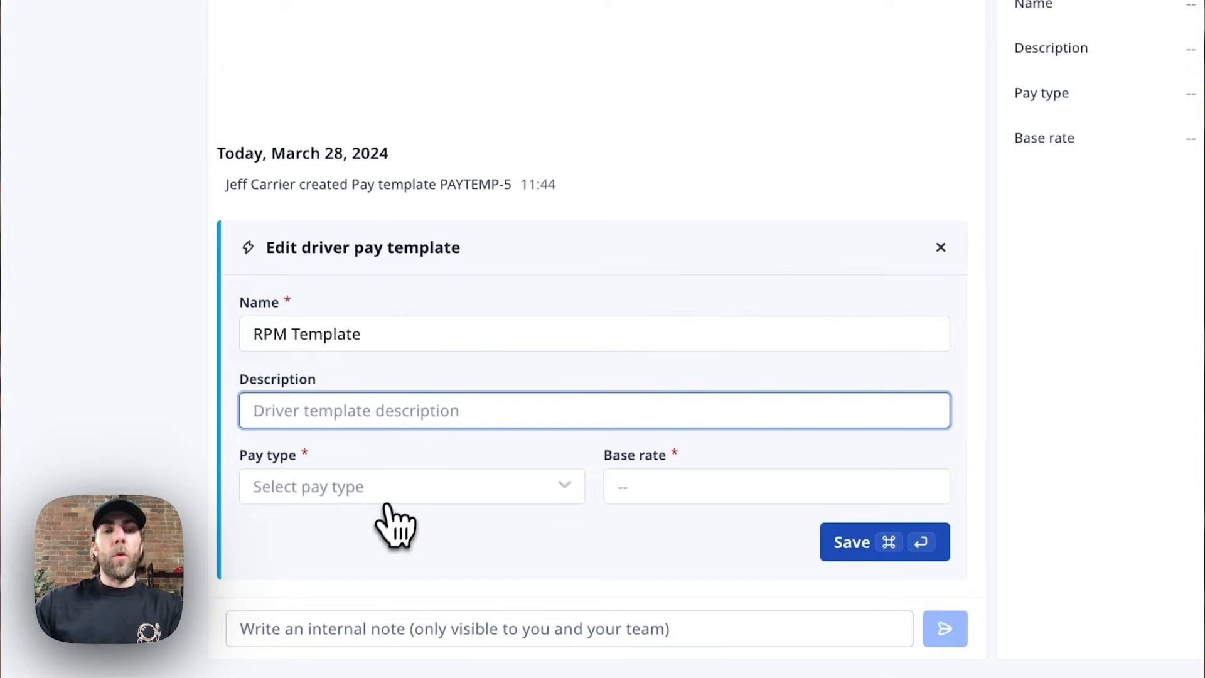
pyautogui.click(411, 485)
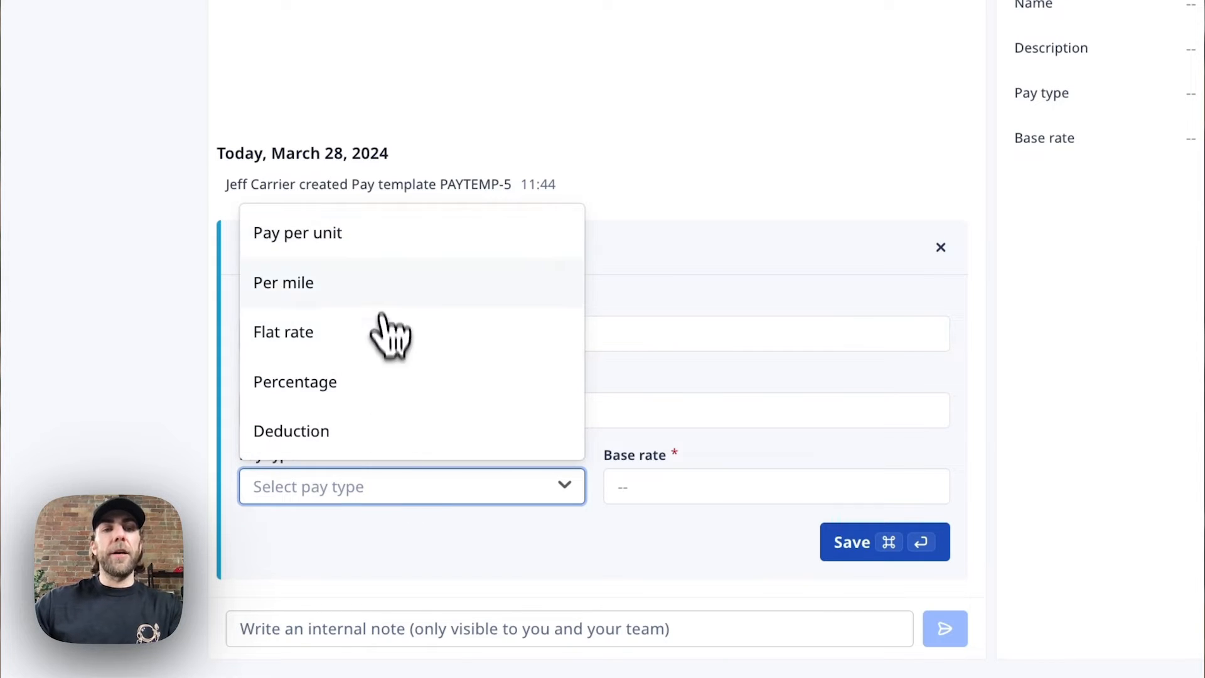
pyautogui.moveTo(391, 296)
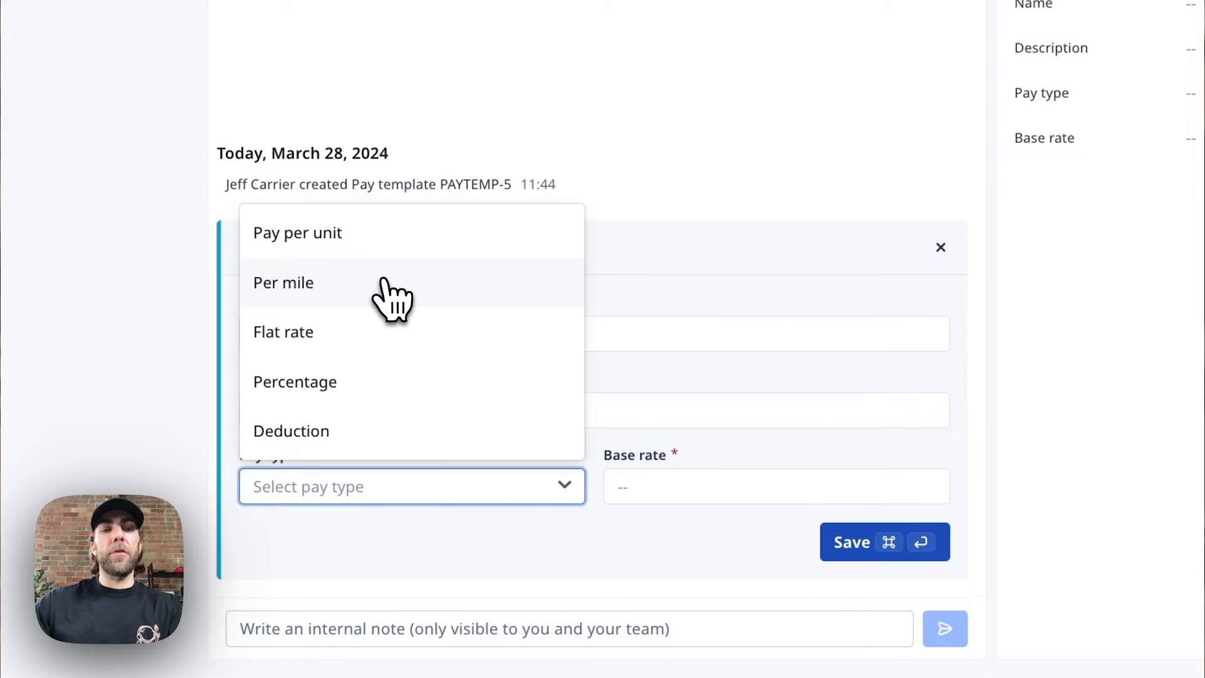
pyautogui.click(283, 282)
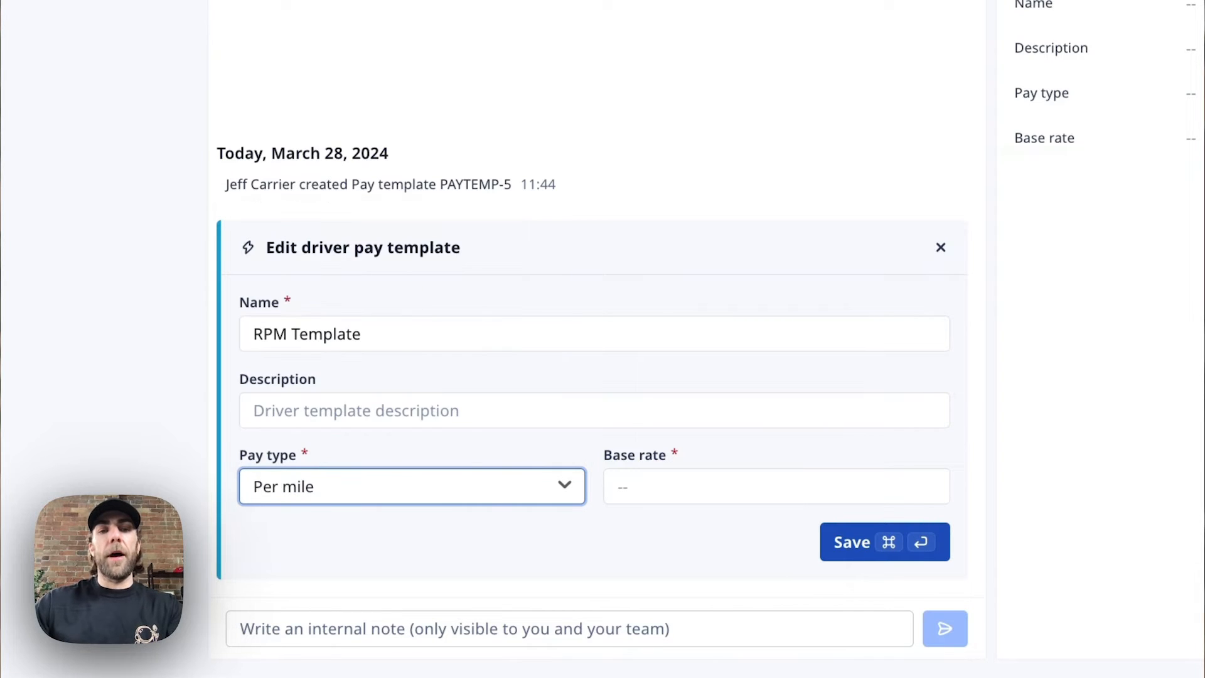
pyautogui.click(776, 486)
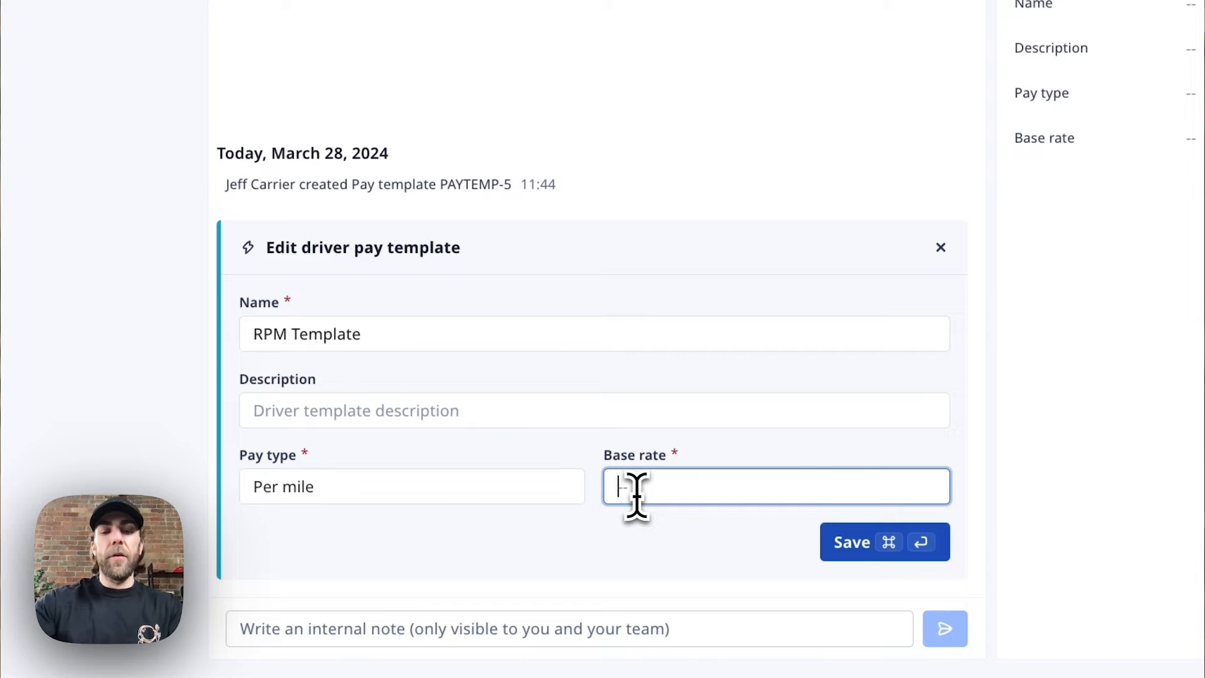
pyautogui.write('.60')
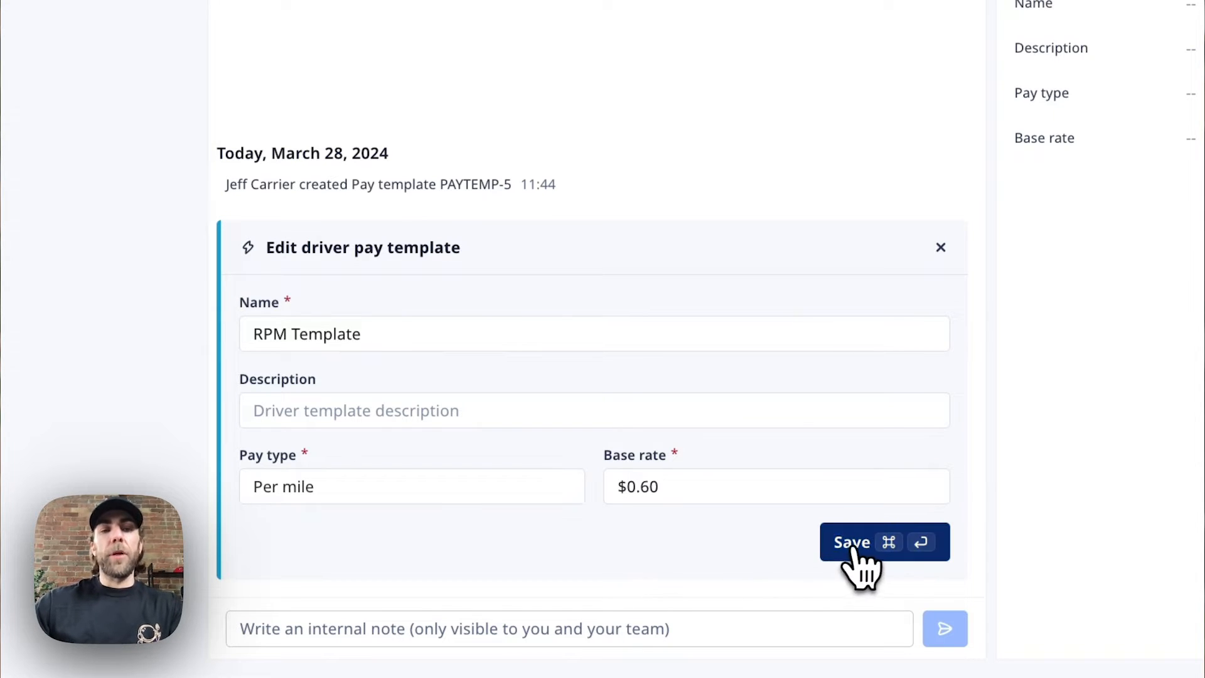
pyautogui.click(853, 542)
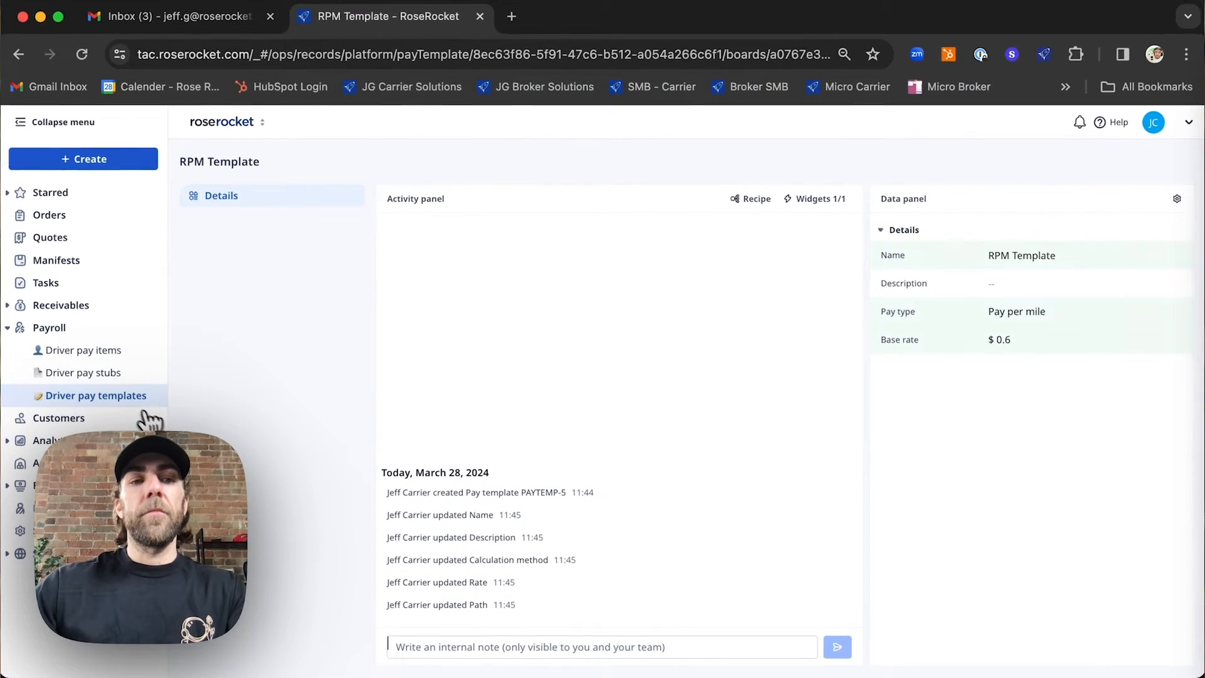
# Step: Confirm RPM Template appears in the templates list, then go back to Orders
pyautogui.click(95, 395)
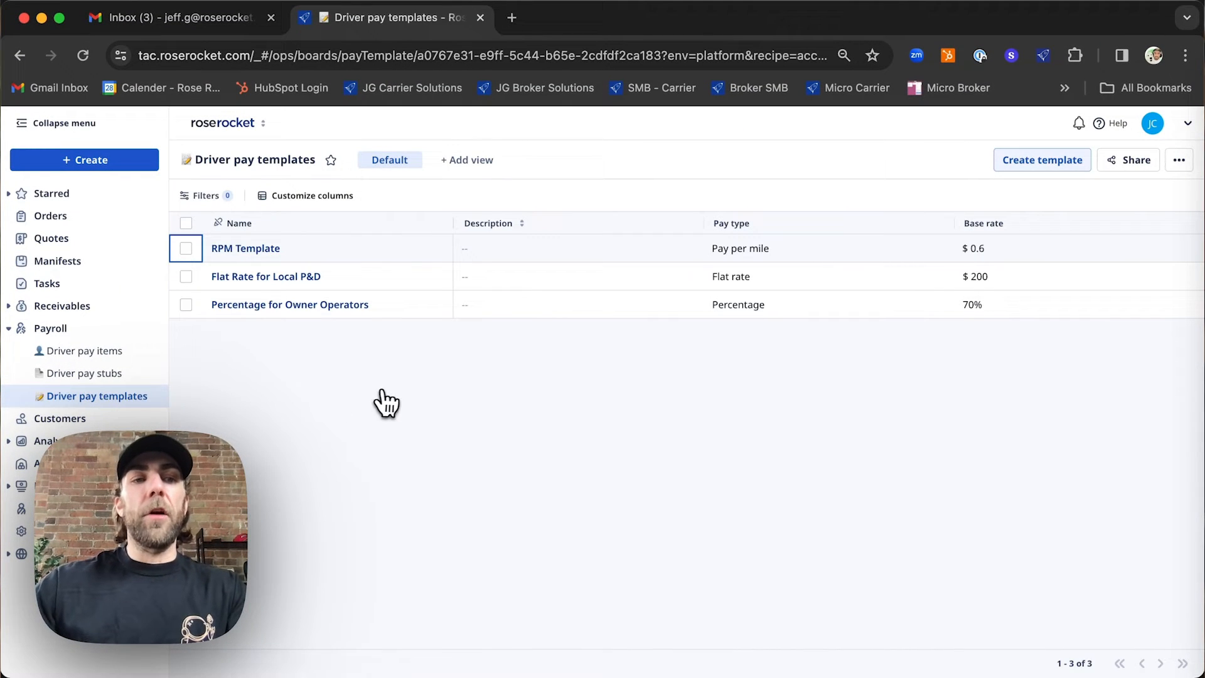
pyautogui.moveTo(667, 167)
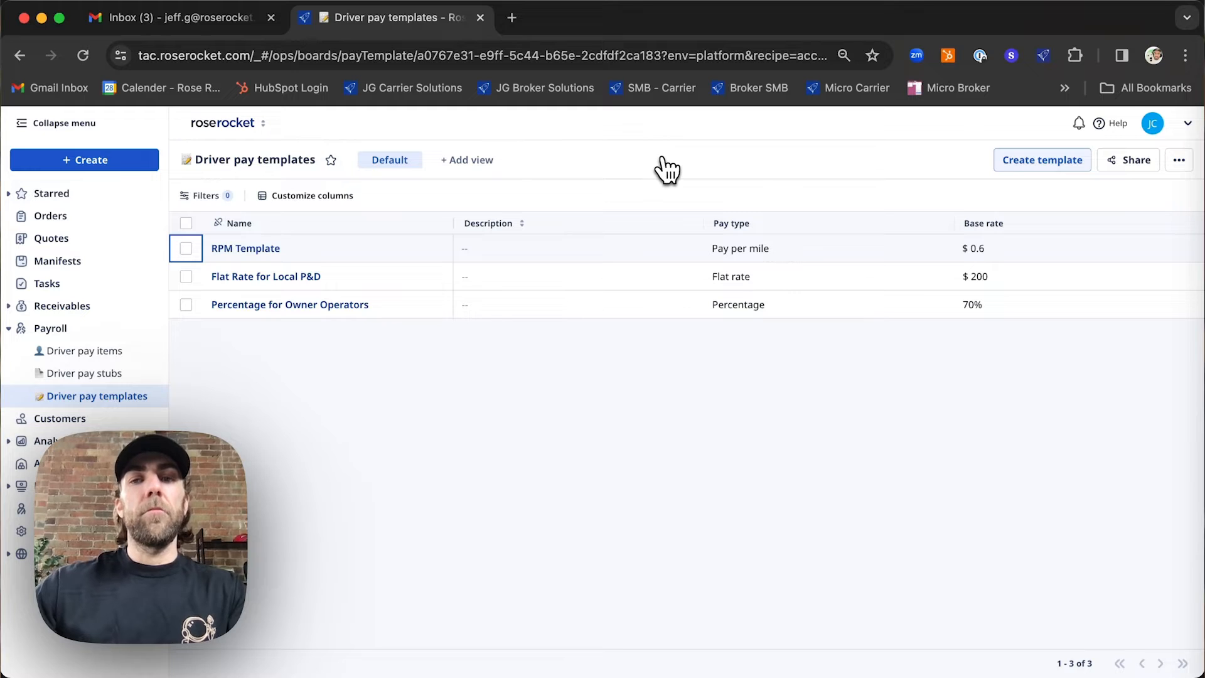
pyautogui.click(51, 216)
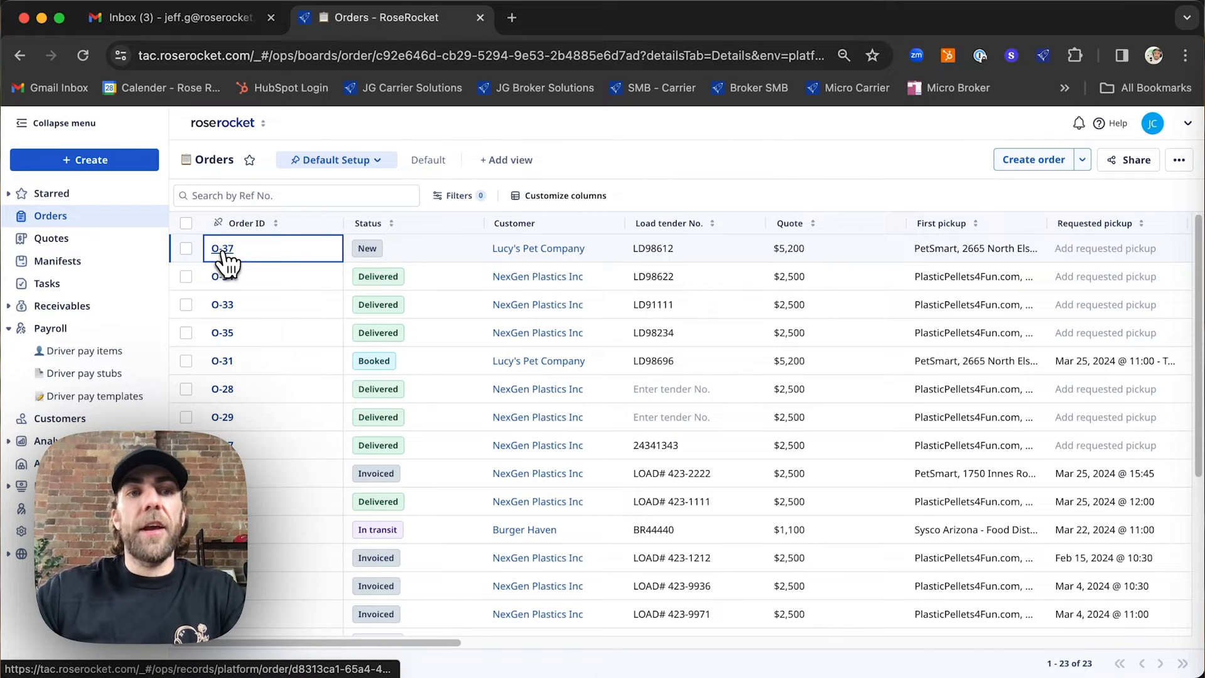
pyautogui.click(222, 248)
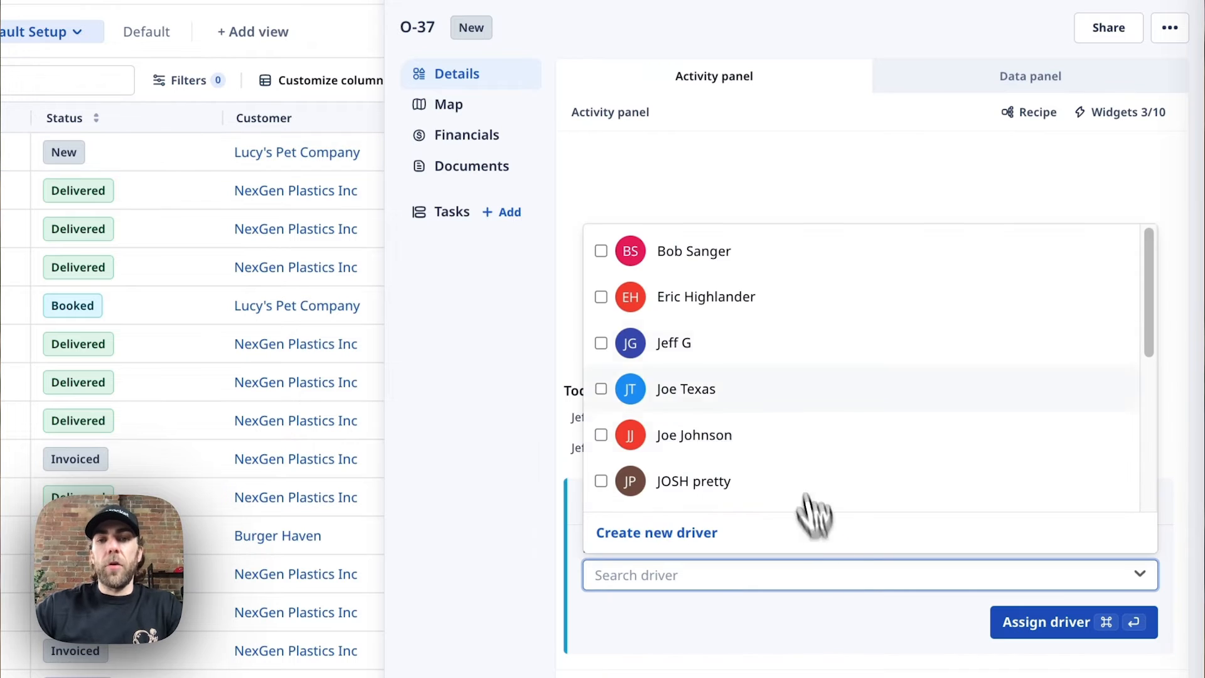
pyautogui.click(1064, 622)
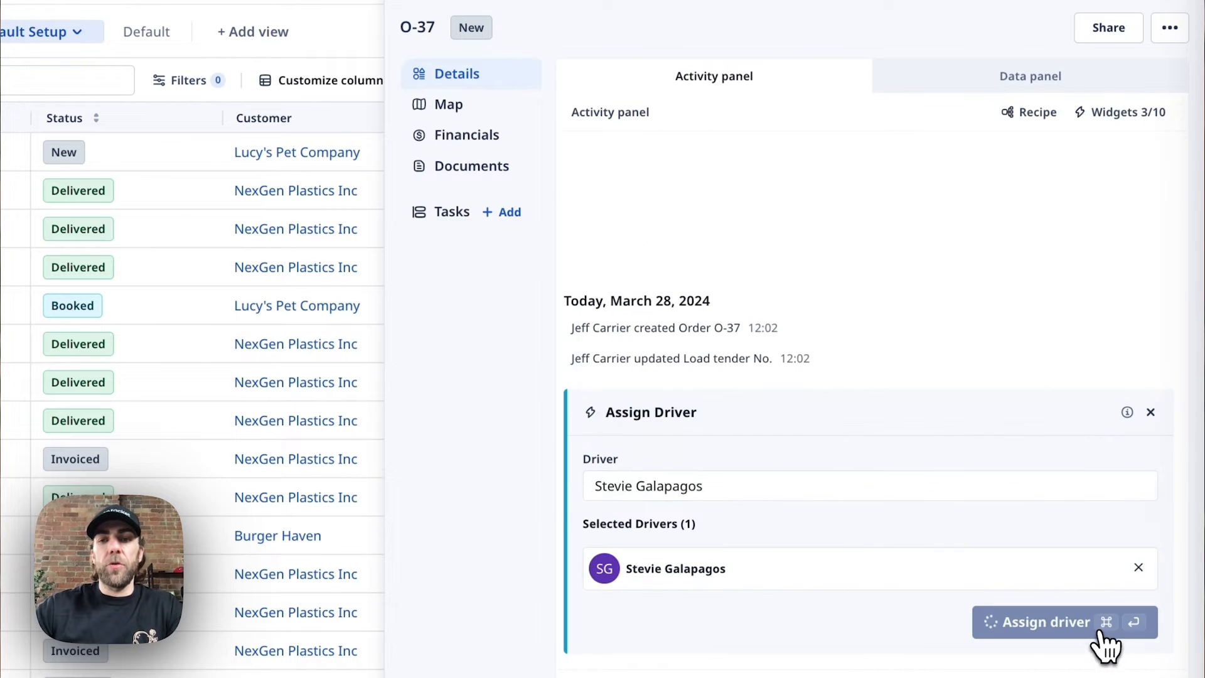
pyautogui.click(1064, 622)
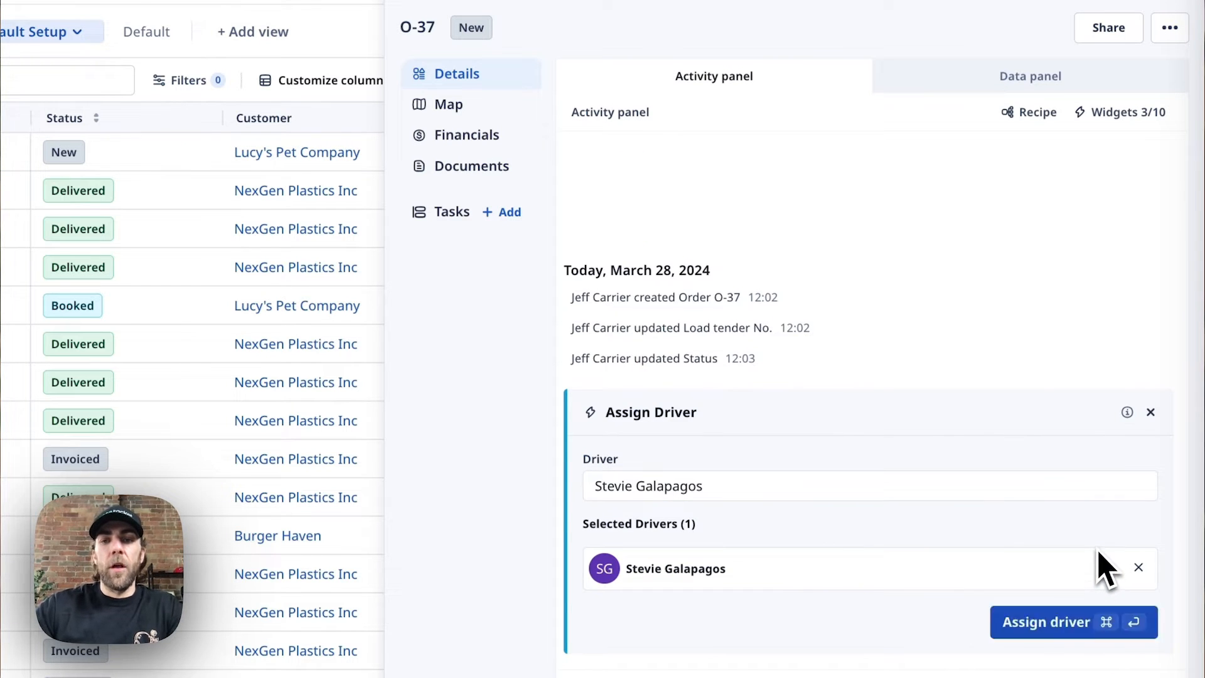
pyautogui.click(1073, 622)
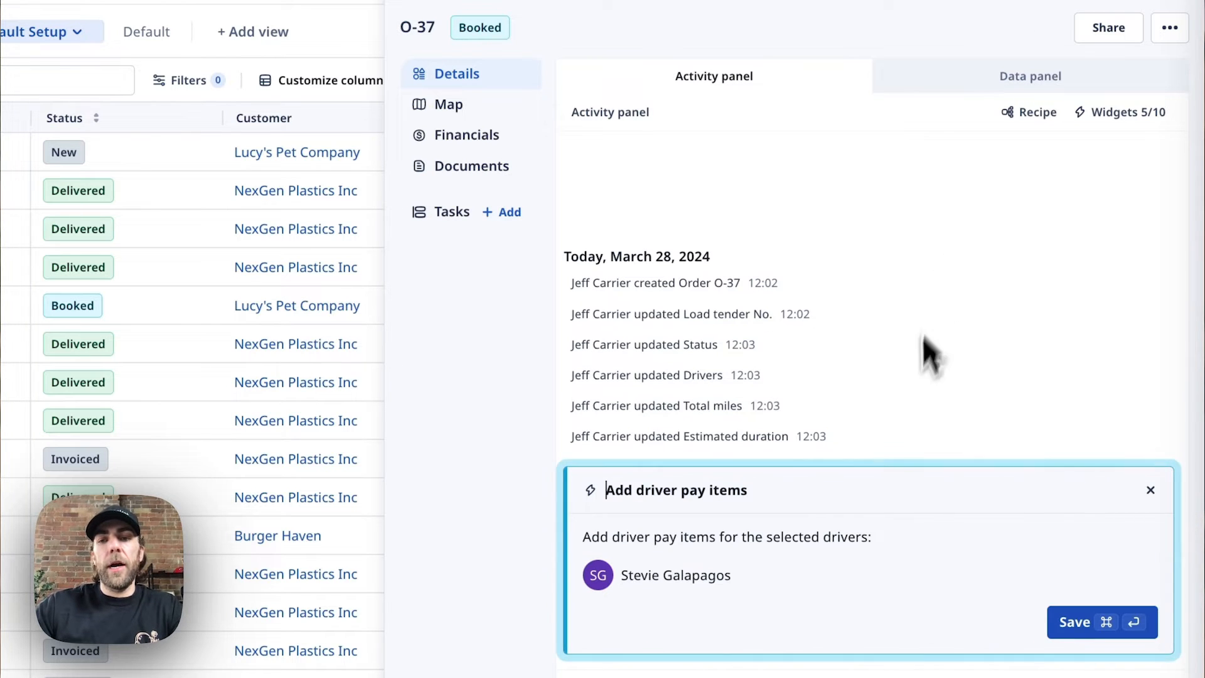
# Step: Apply RPM Template on M-34: 1,987.37 miles at $0.60 totalling $1,192.42
pyautogui.click(1073, 622)
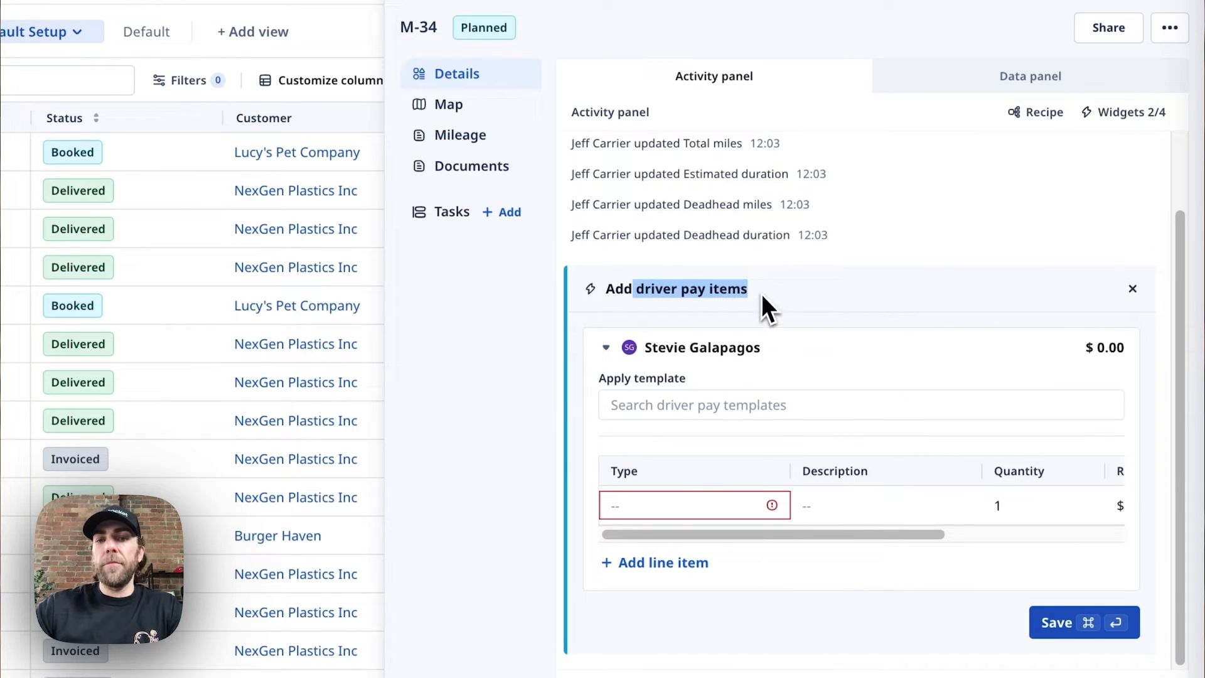
pyautogui.click(684, 504)
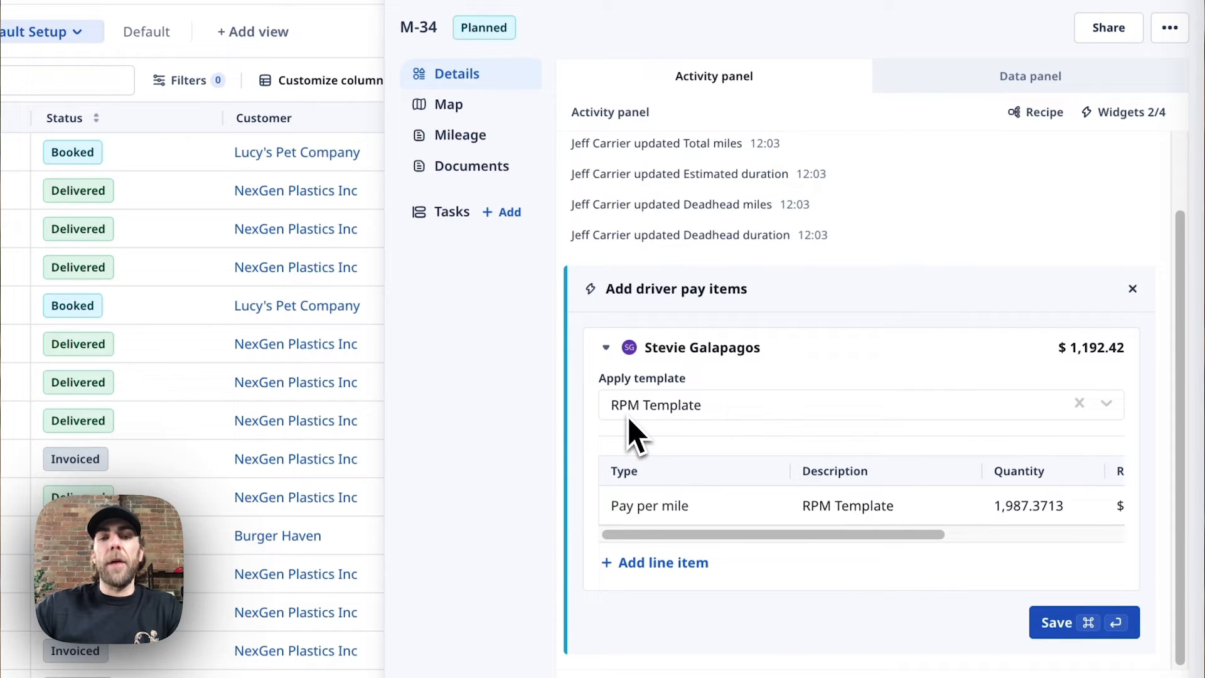
pyautogui.moveTo(965, 506)
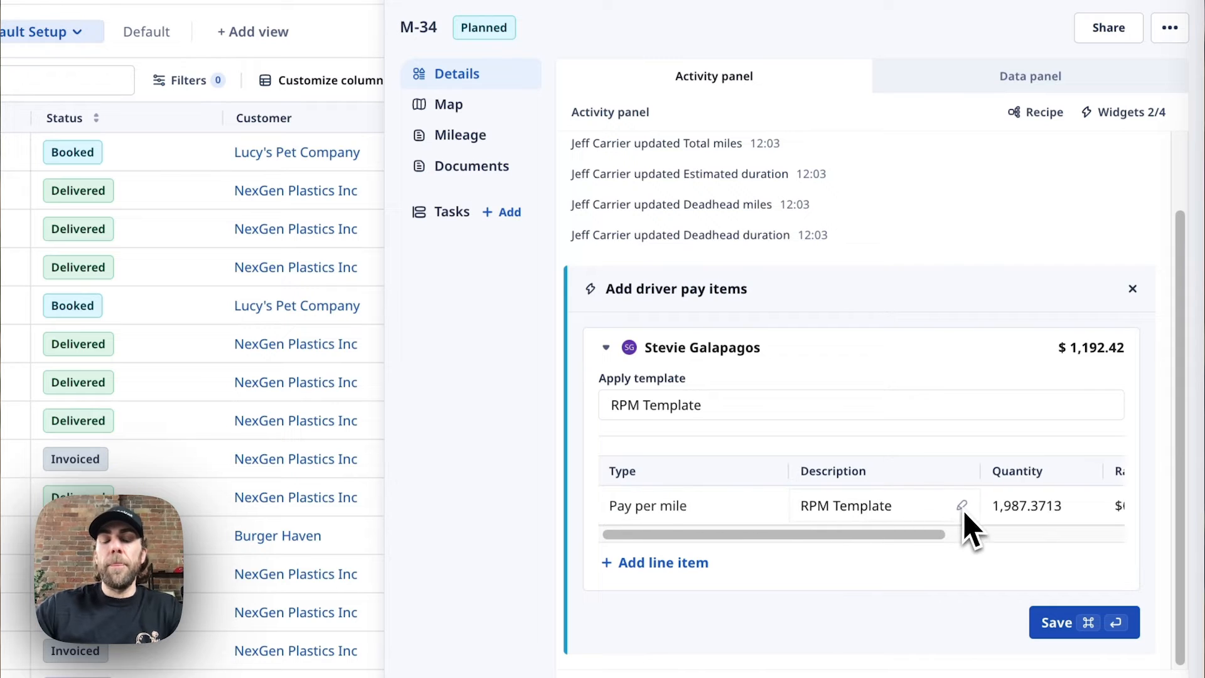
pyautogui.hscroll(3)
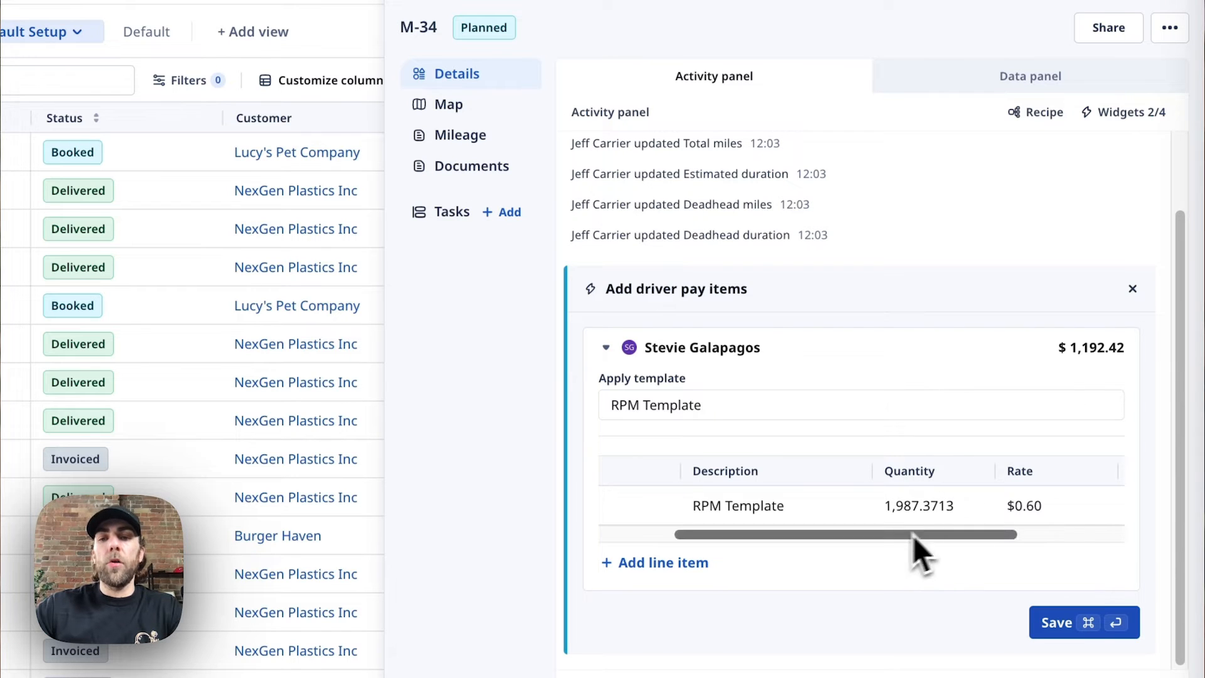
pyautogui.moveTo(1037, 527)
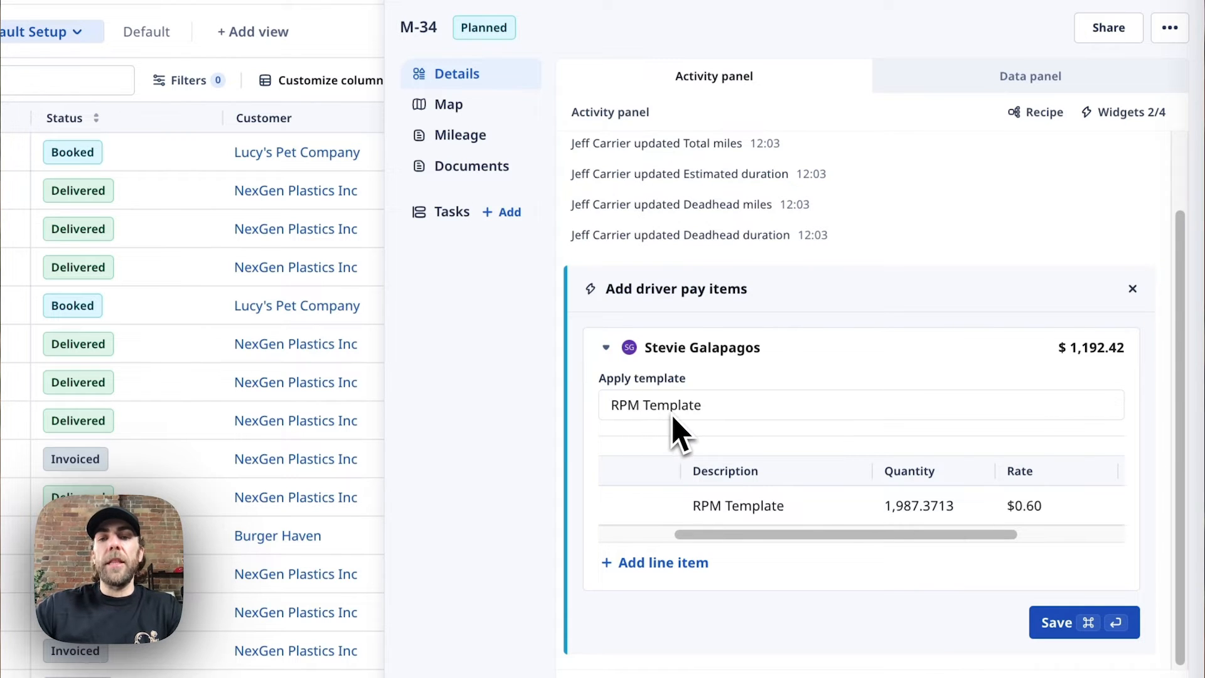
pyautogui.moveTo(1041, 534)
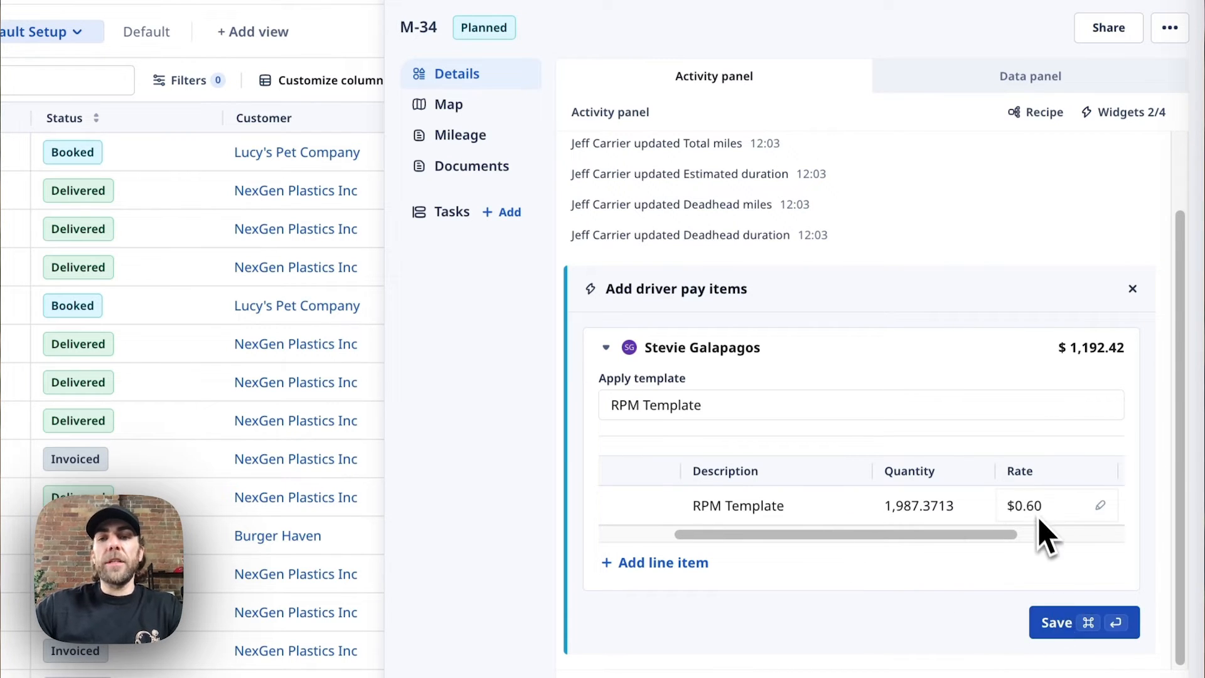
pyautogui.hscroll(3)
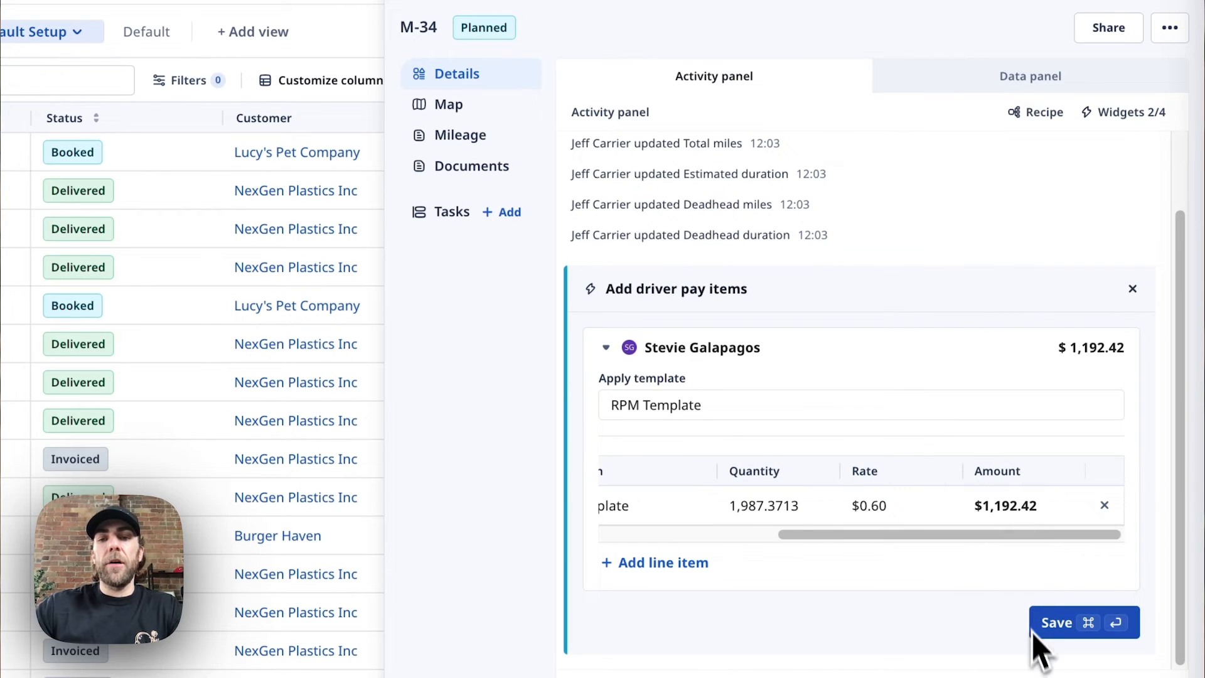
pyautogui.click(1083, 622)
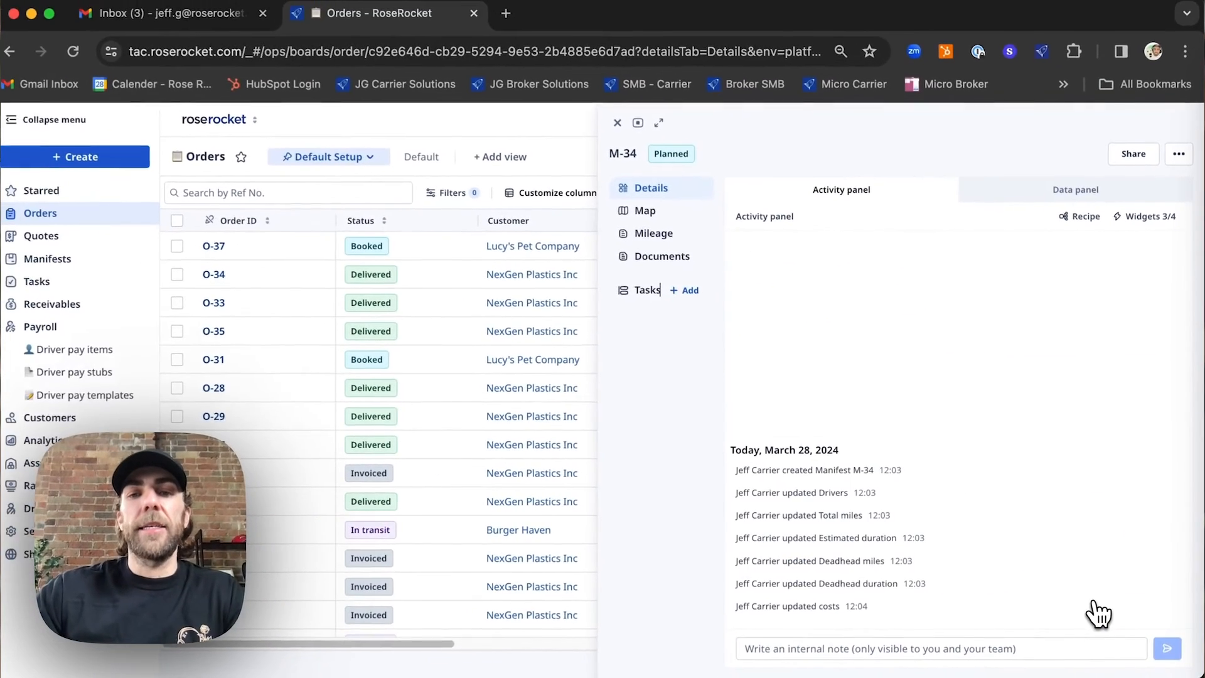
pyautogui.click(617, 123)
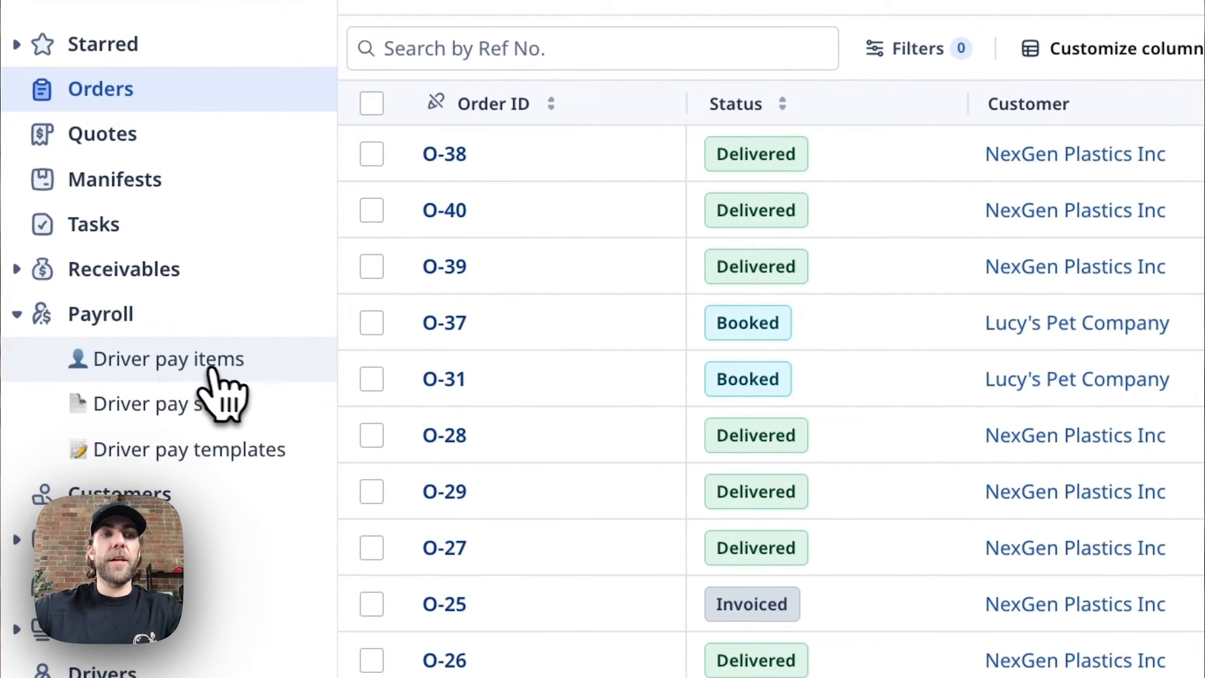
# Step: Open Driver pay items and select all three RPM Template rows
pyautogui.click(168, 359)
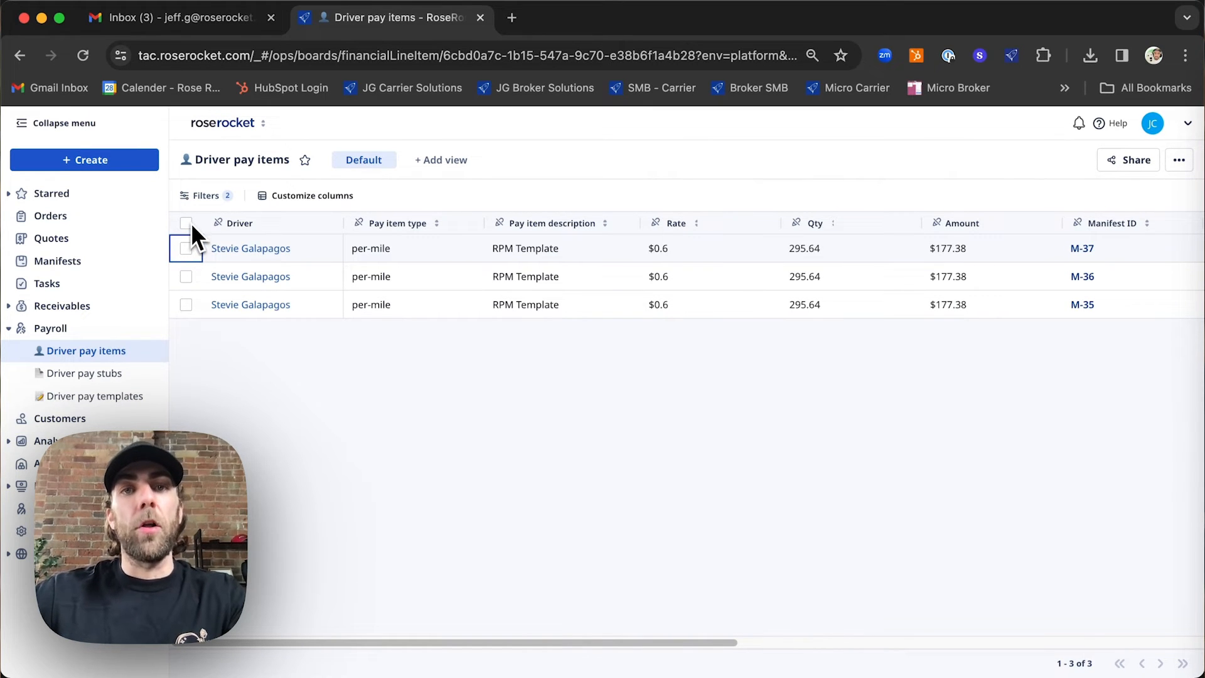
pyautogui.moveTo(196, 231)
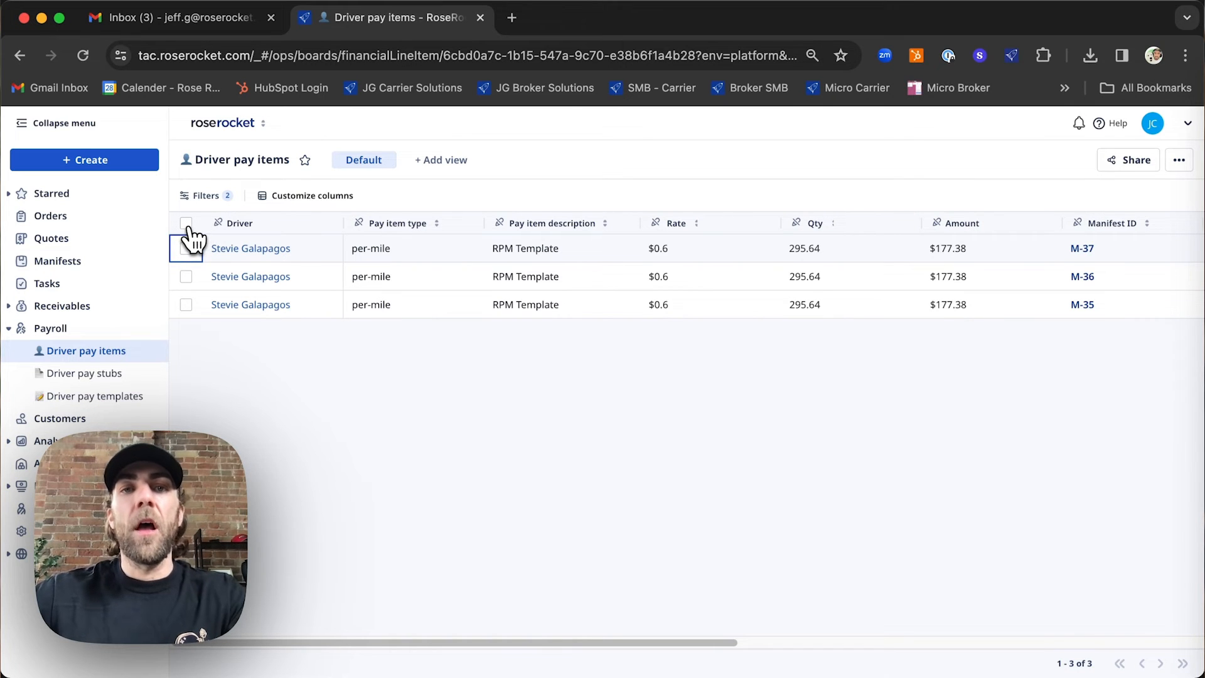
pyautogui.click(186, 223)
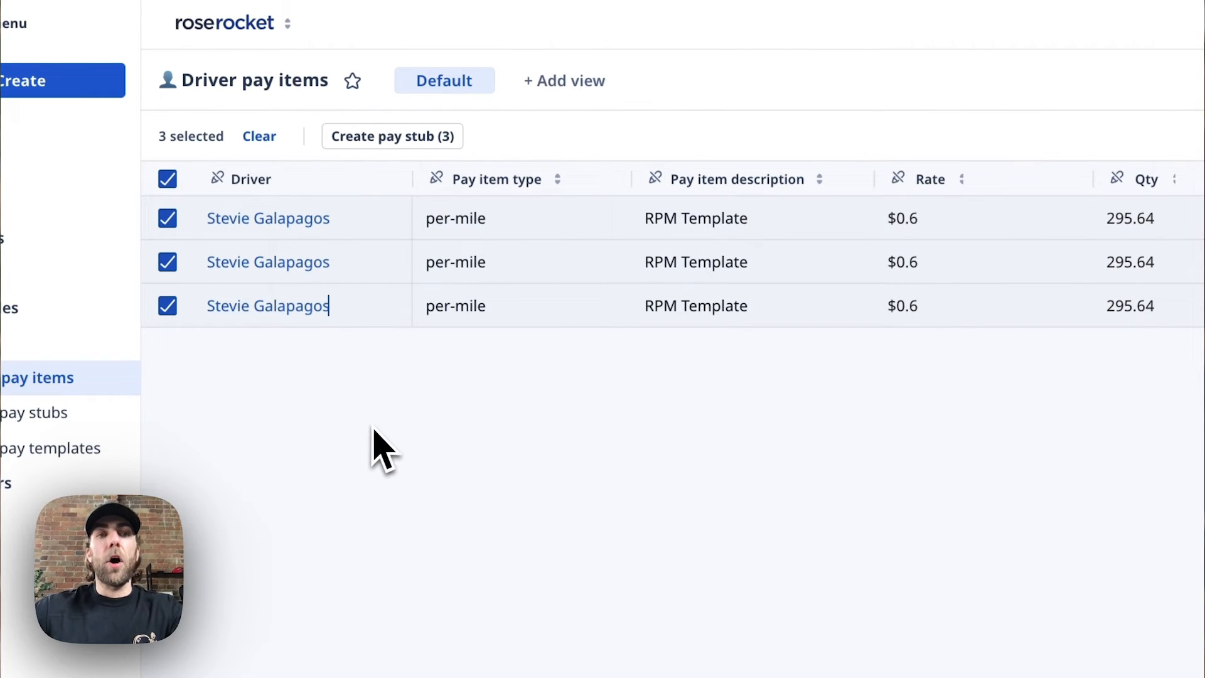
pyautogui.moveTo(784, 154)
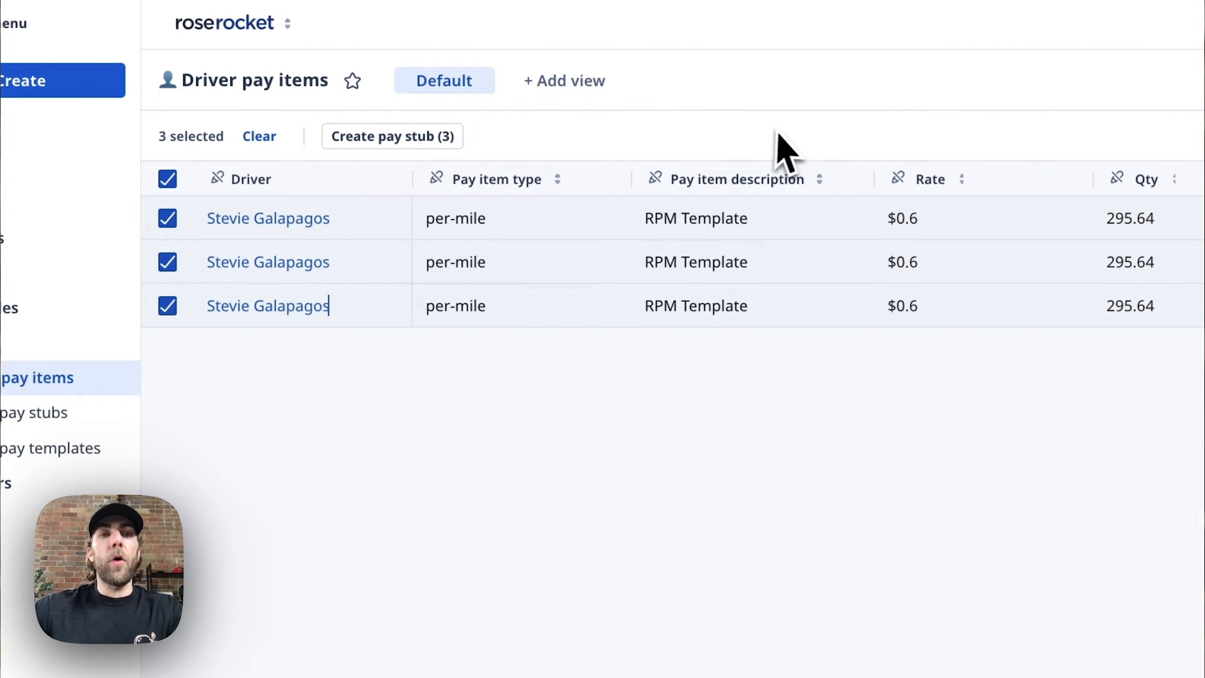
pyautogui.moveTo(588, 315)
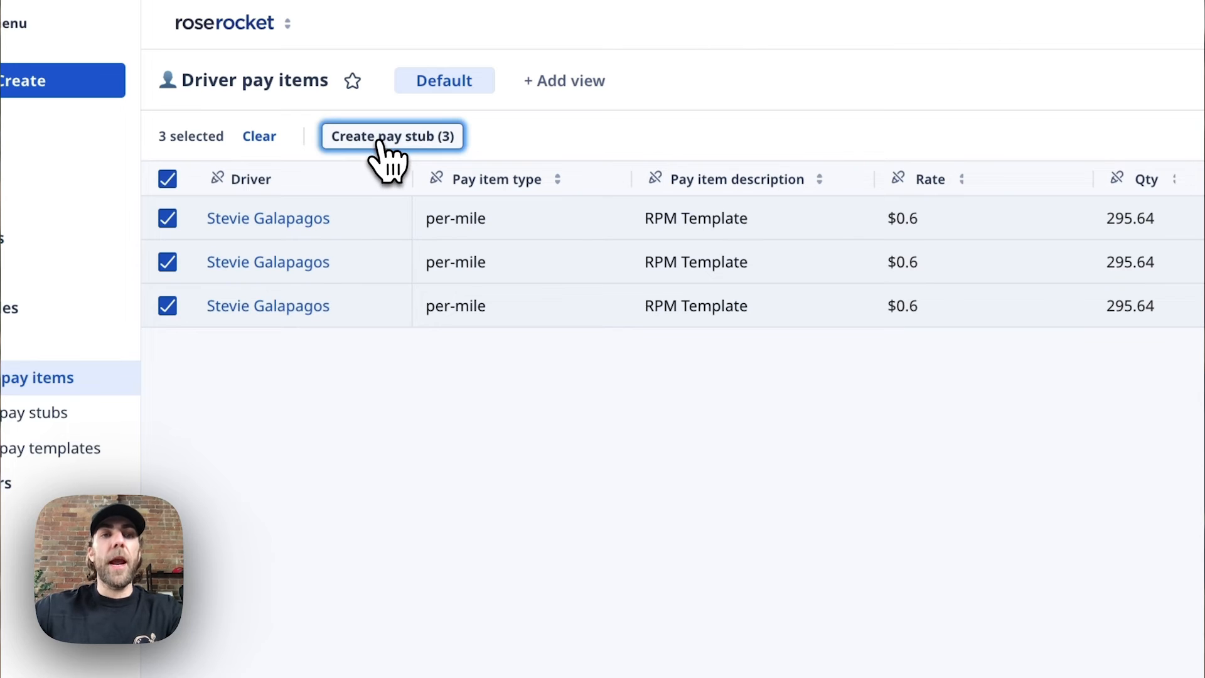
# Step: Create a pay stub dated Mar 29, 2024 for period 03-07 to 03-21-2024
pyautogui.click(392, 137)
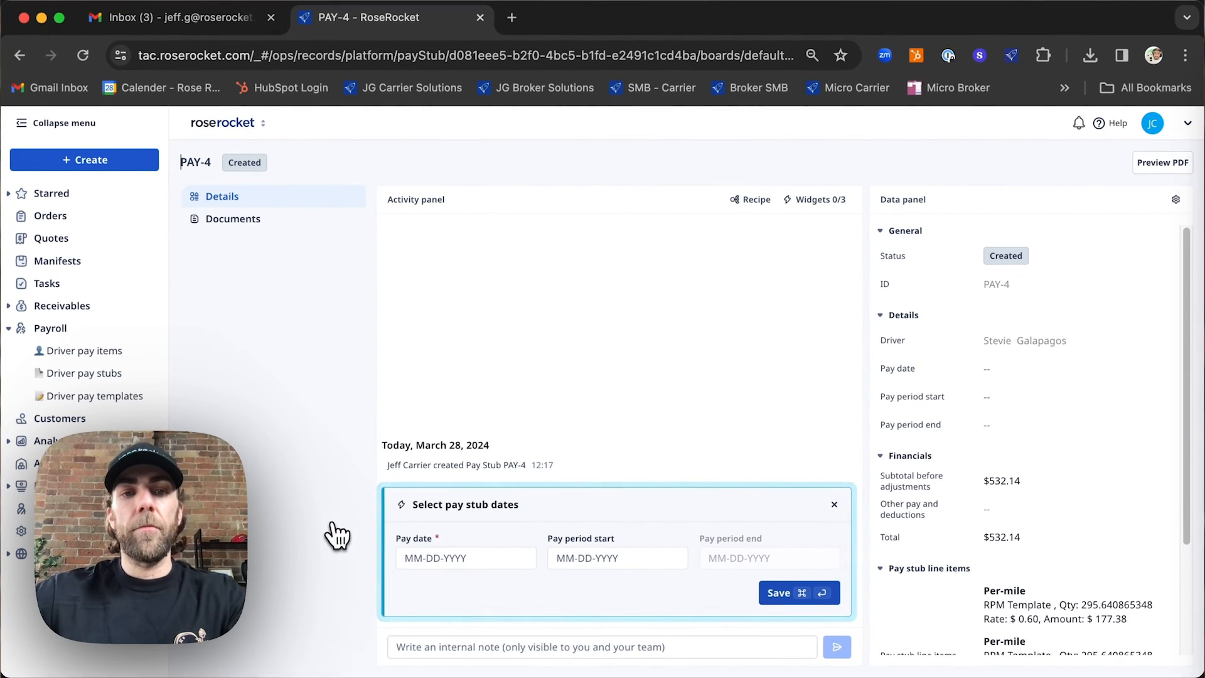
pyautogui.moveTo(551, 531)
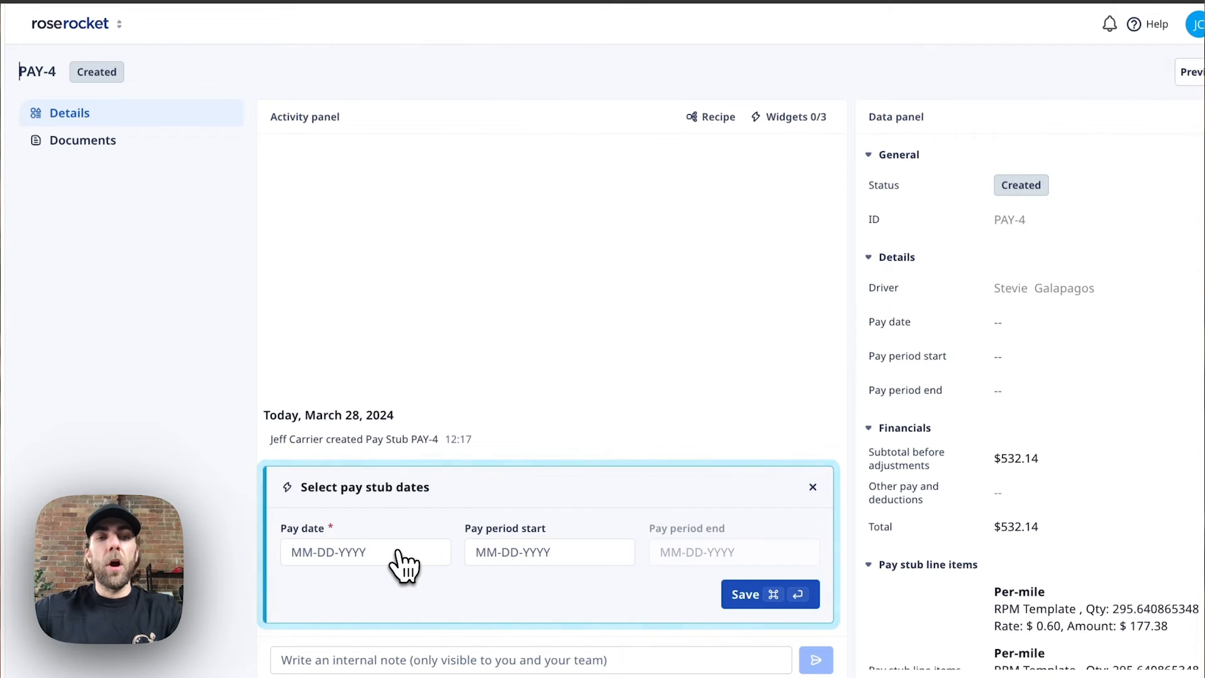
pyautogui.click(366, 552)
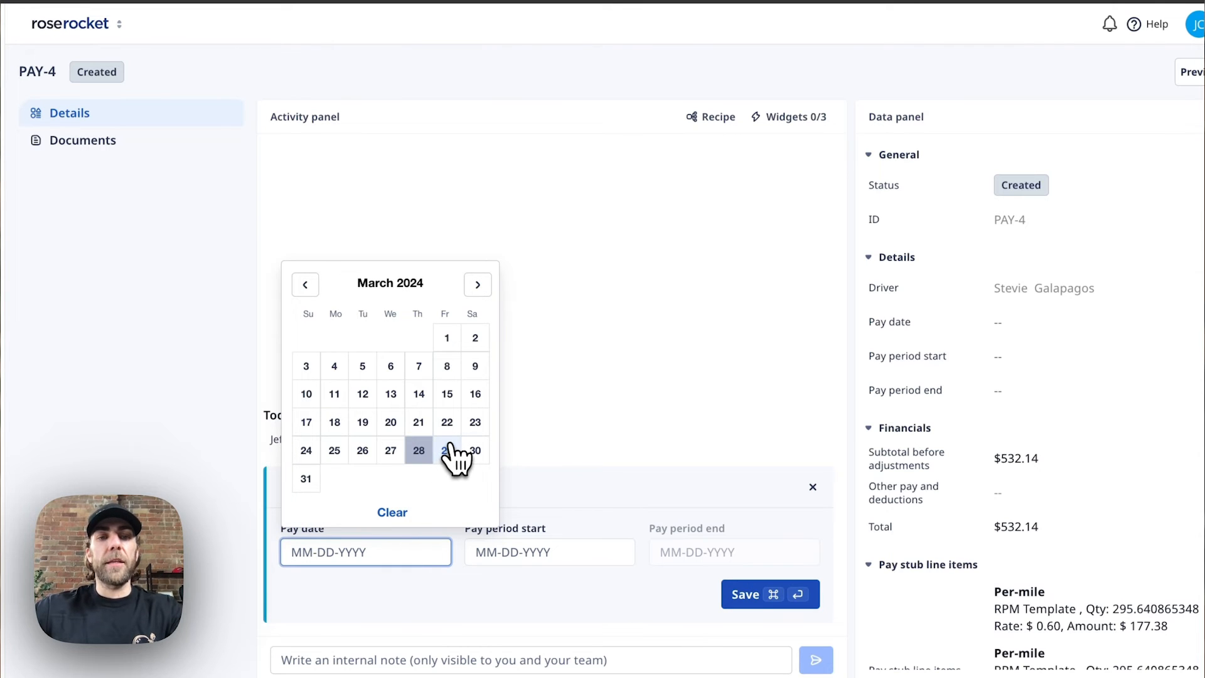
pyautogui.click(446, 451)
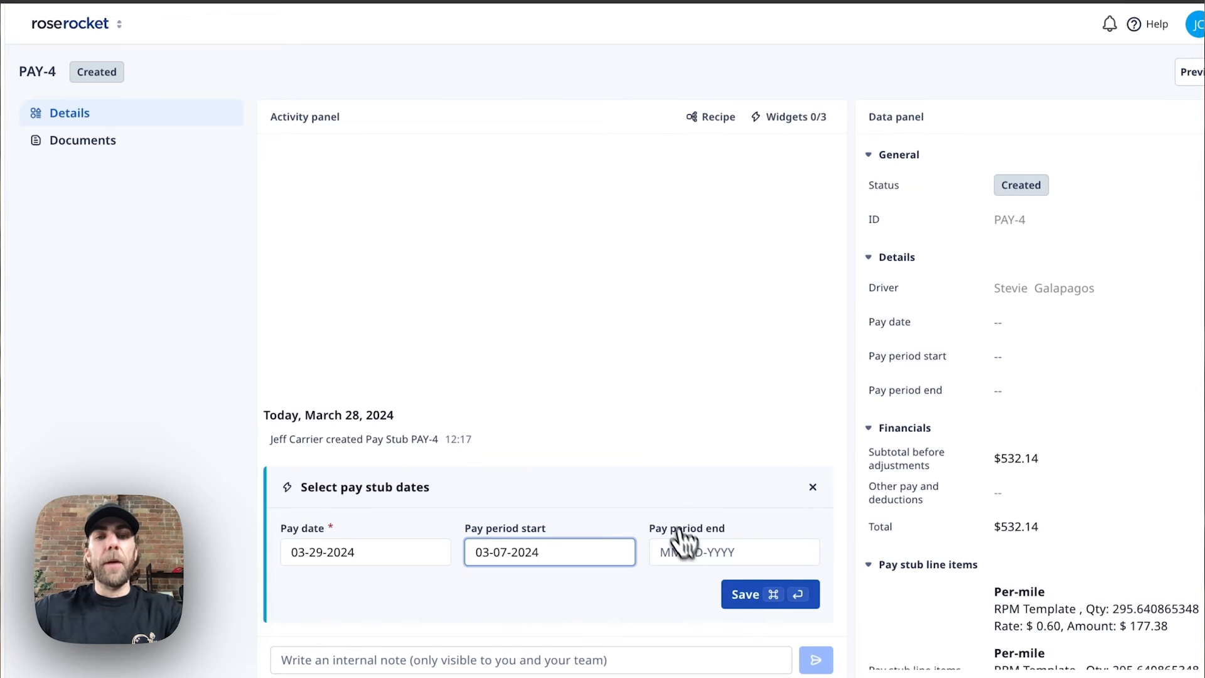
pyautogui.write('03-21-2024')
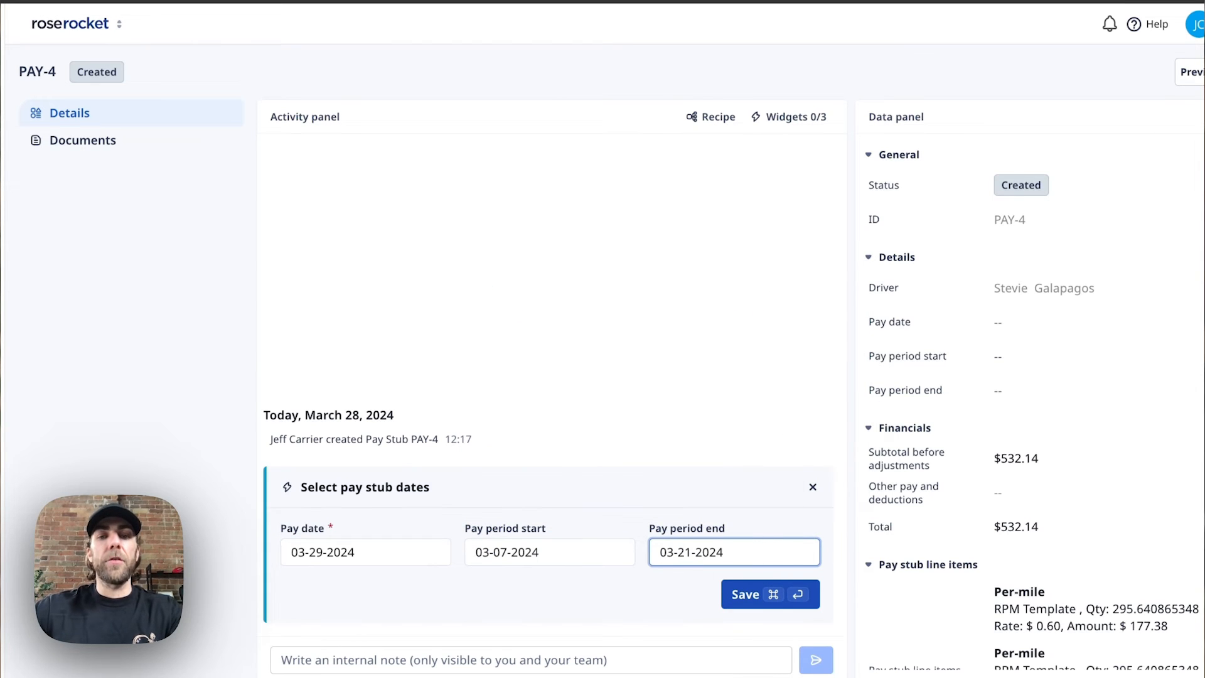
pyautogui.moveTo(770, 594)
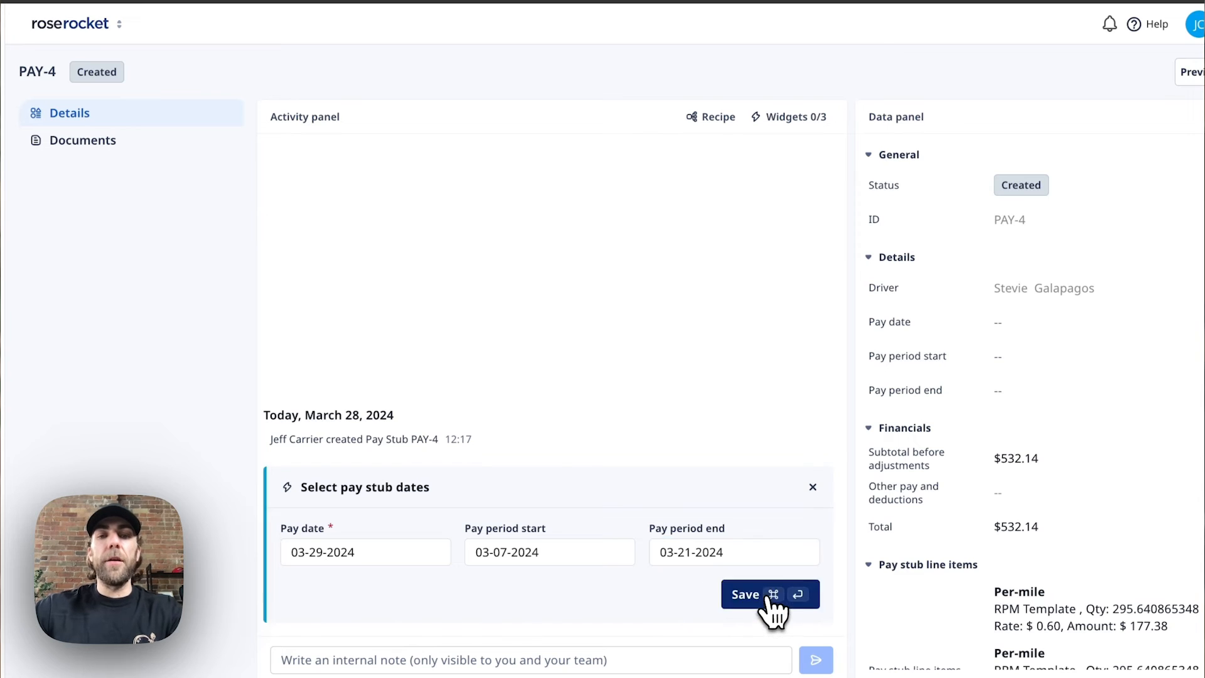
# Step: Save the stub dates, review the three $177.38 line items, and approve PAY-4
pyautogui.click(770, 594)
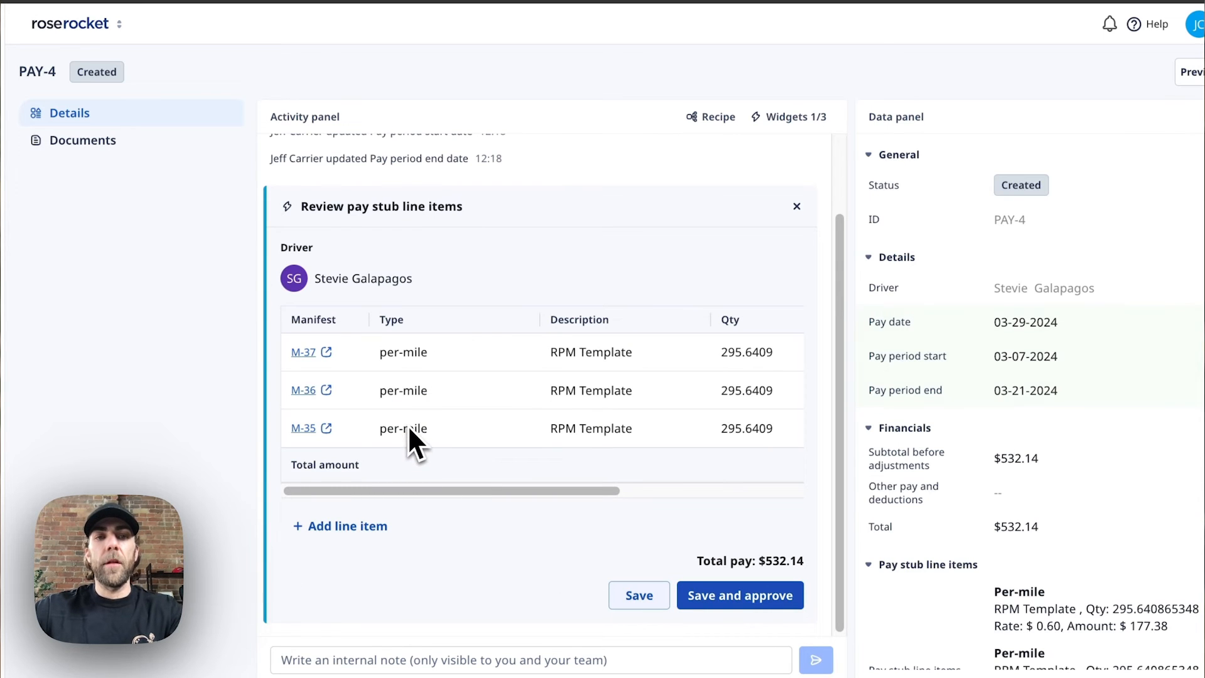
pyautogui.moveTo(322, 223)
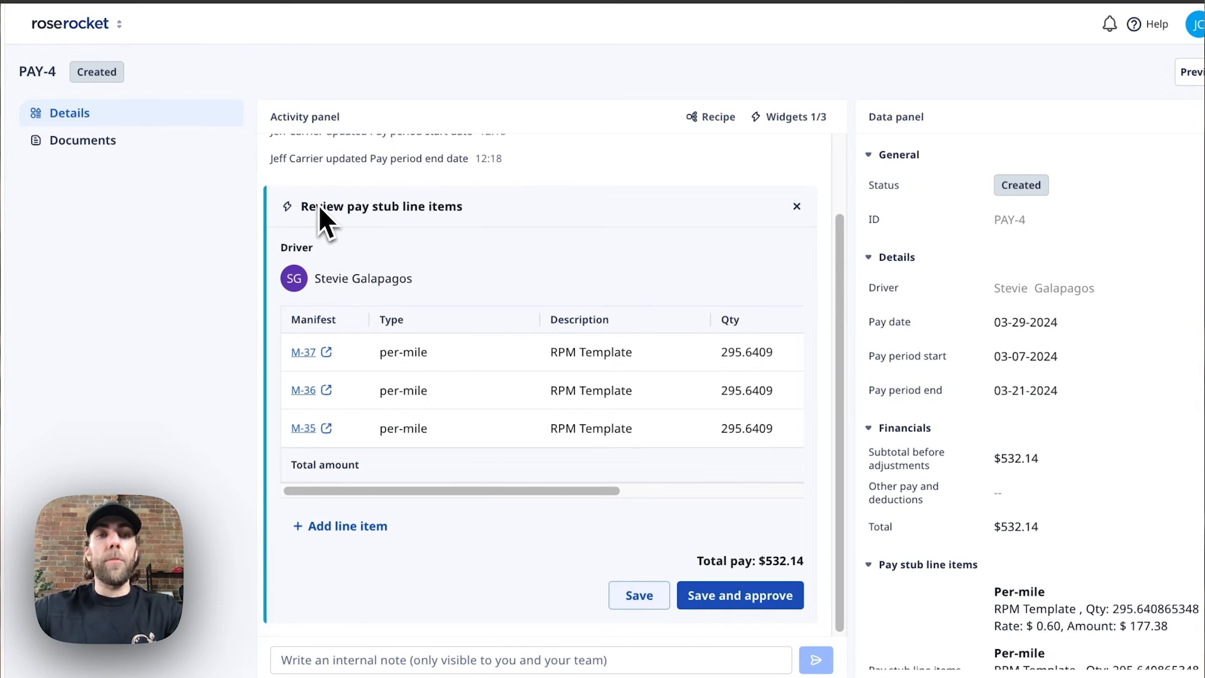
pyautogui.moveTo(467, 415)
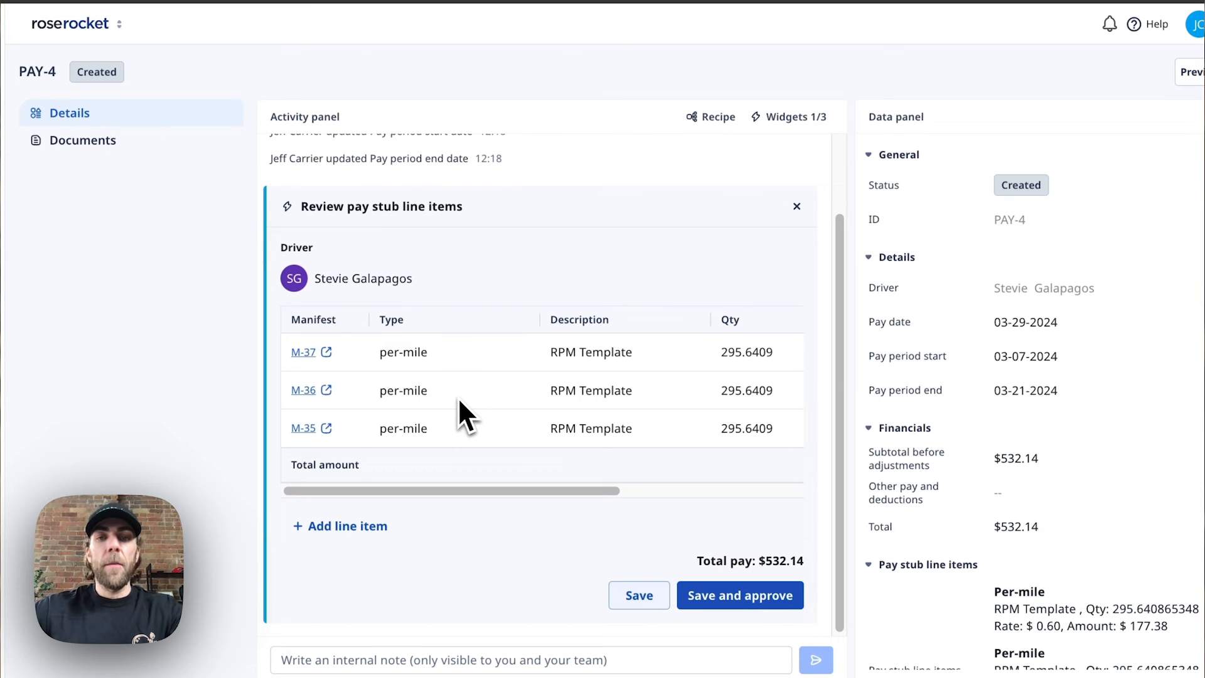
pyautogui.hscroll(3)
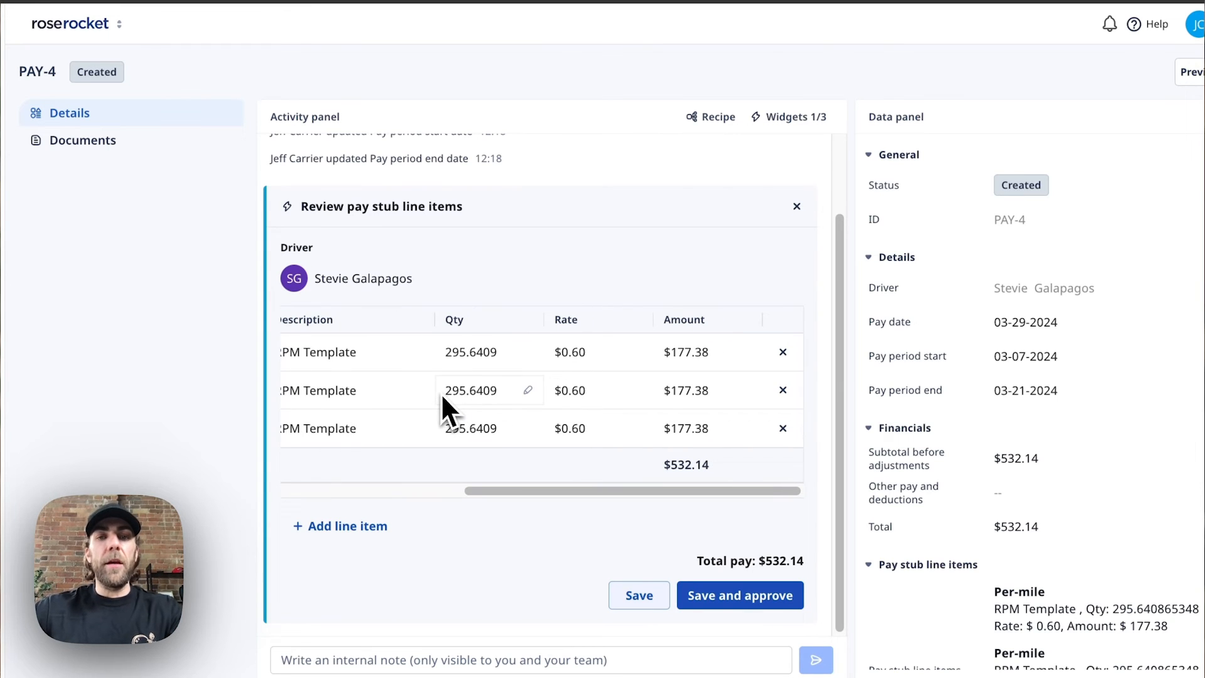
pyautogui.moveTo(665, 408)
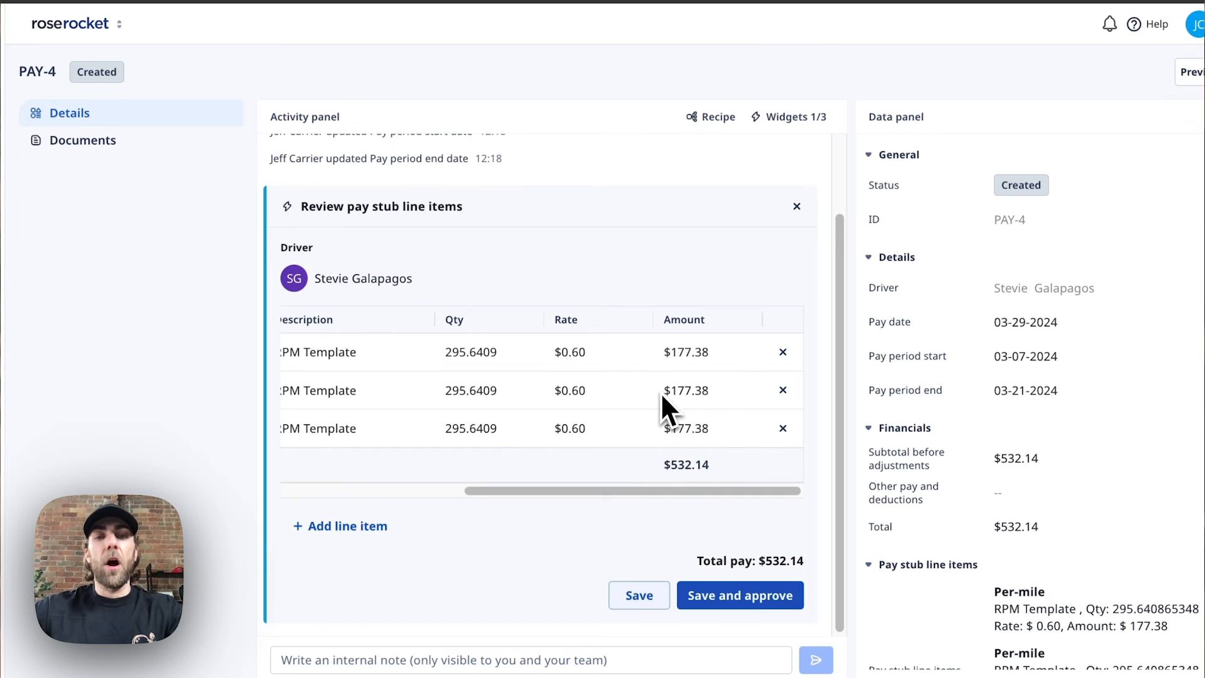
pyautogui.moveTo(699, 661)
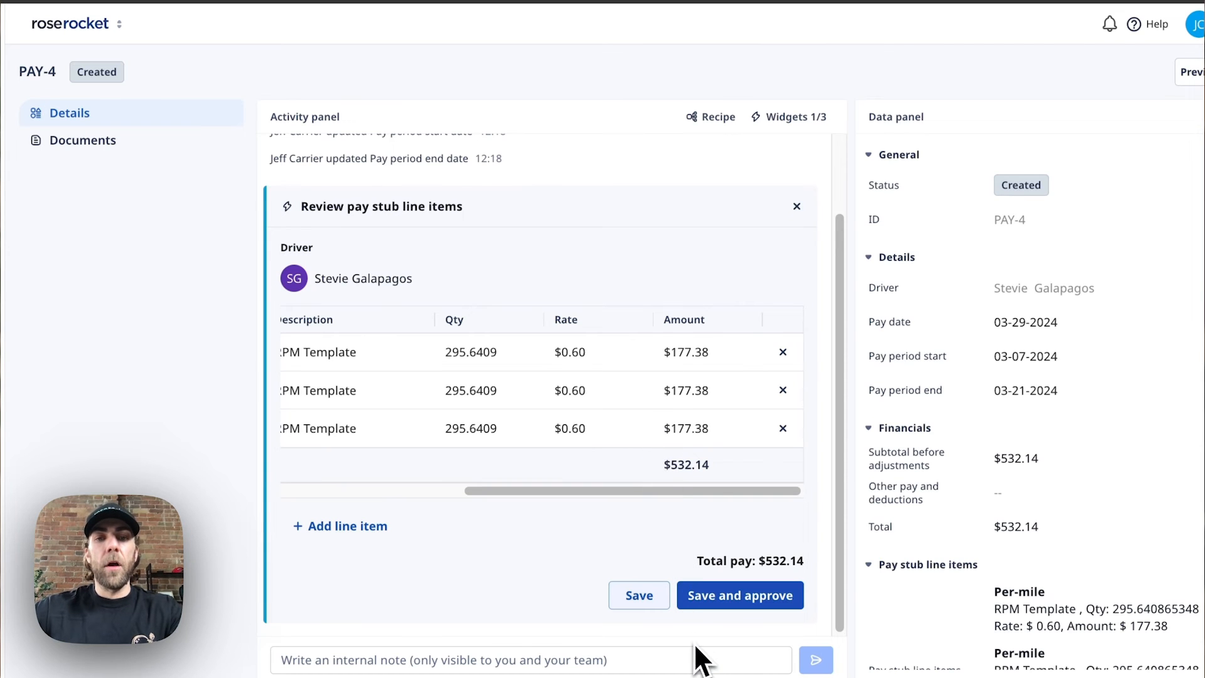
pyautogui.moveTo(660, 568)
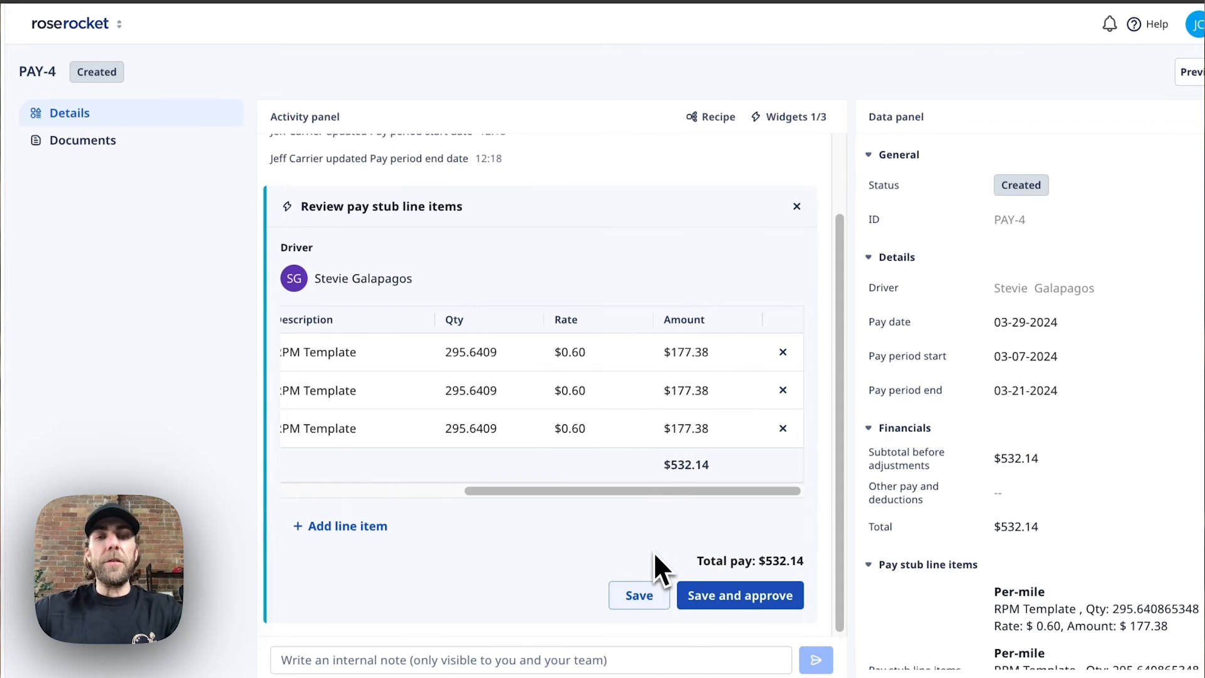
pyautogui.click(739, 595)
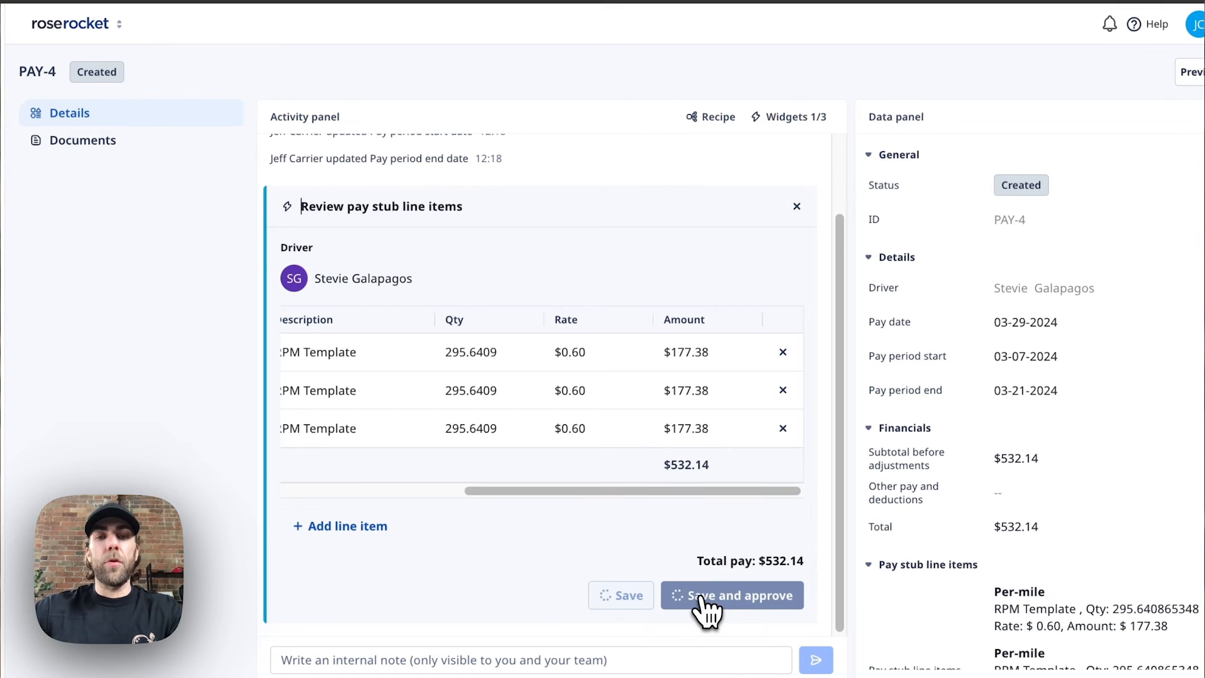
pyautogui.click(731, 595)
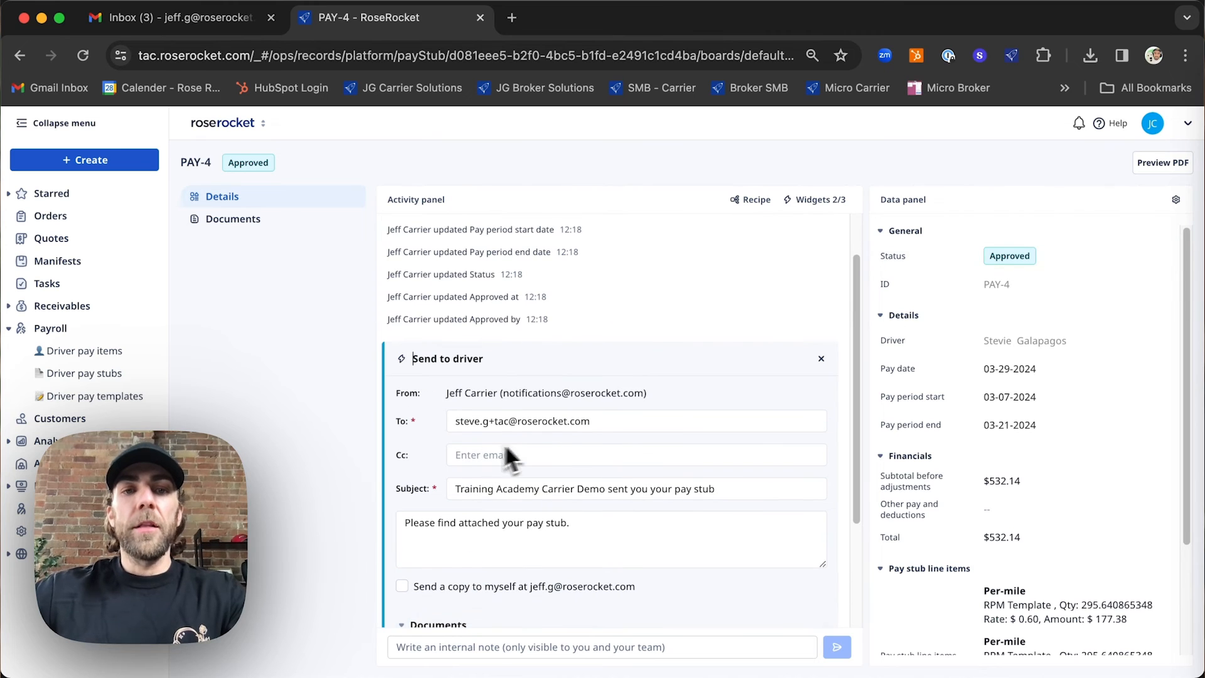
pyautogui.click(634, 421)
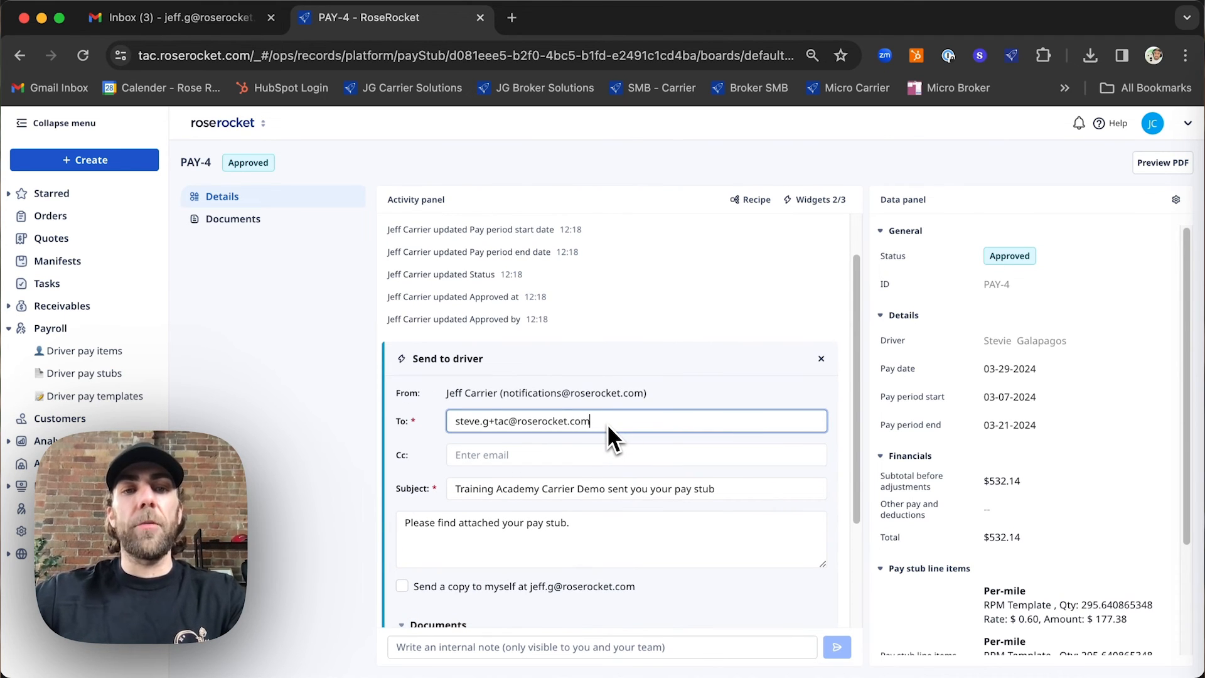
pyautogui.scroll(-3)
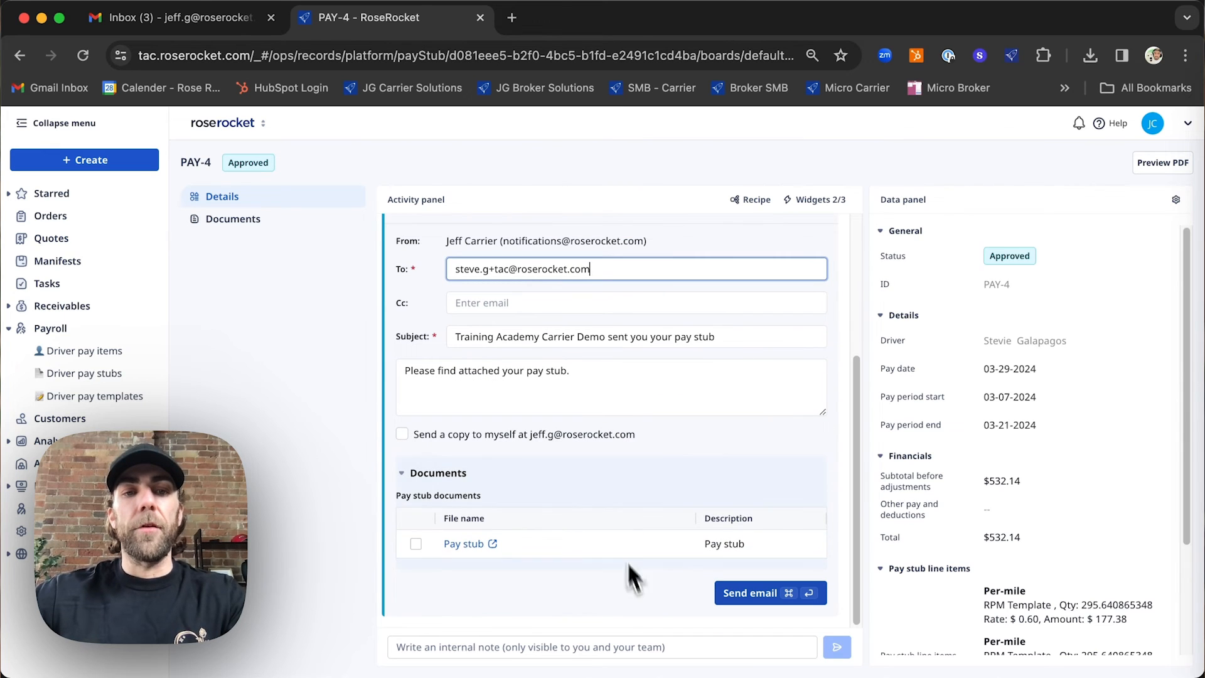
pyautogui.click(416, 543)
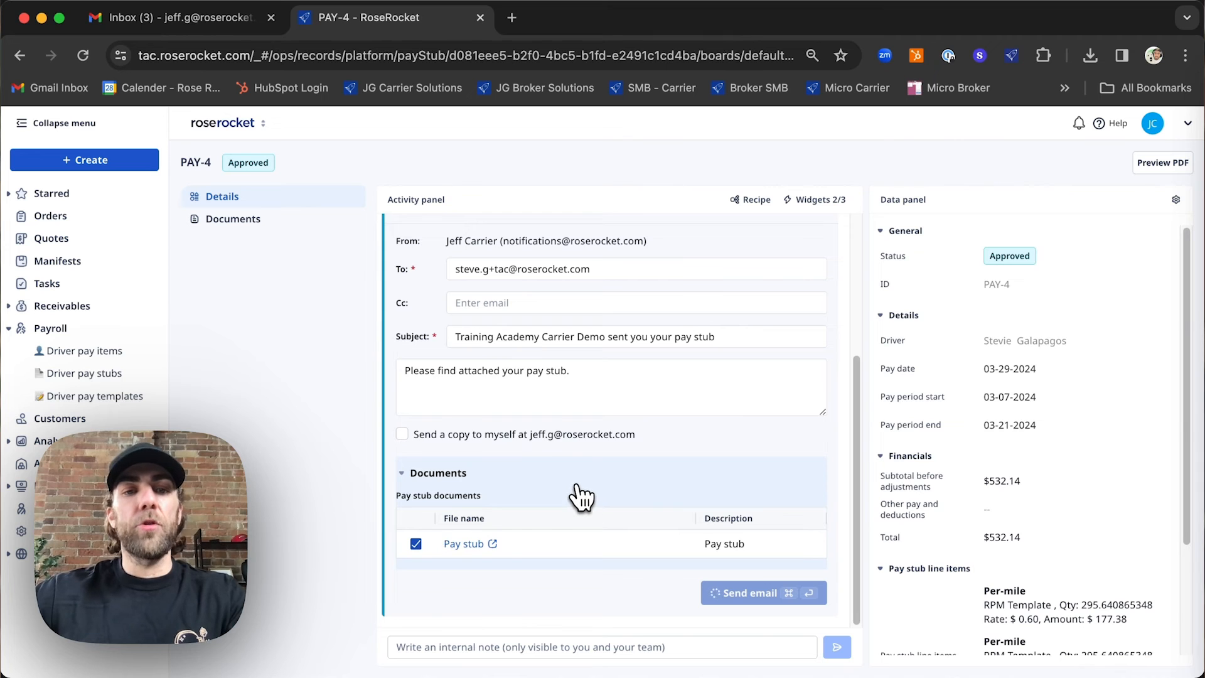
pyautogui.click(747, 592)
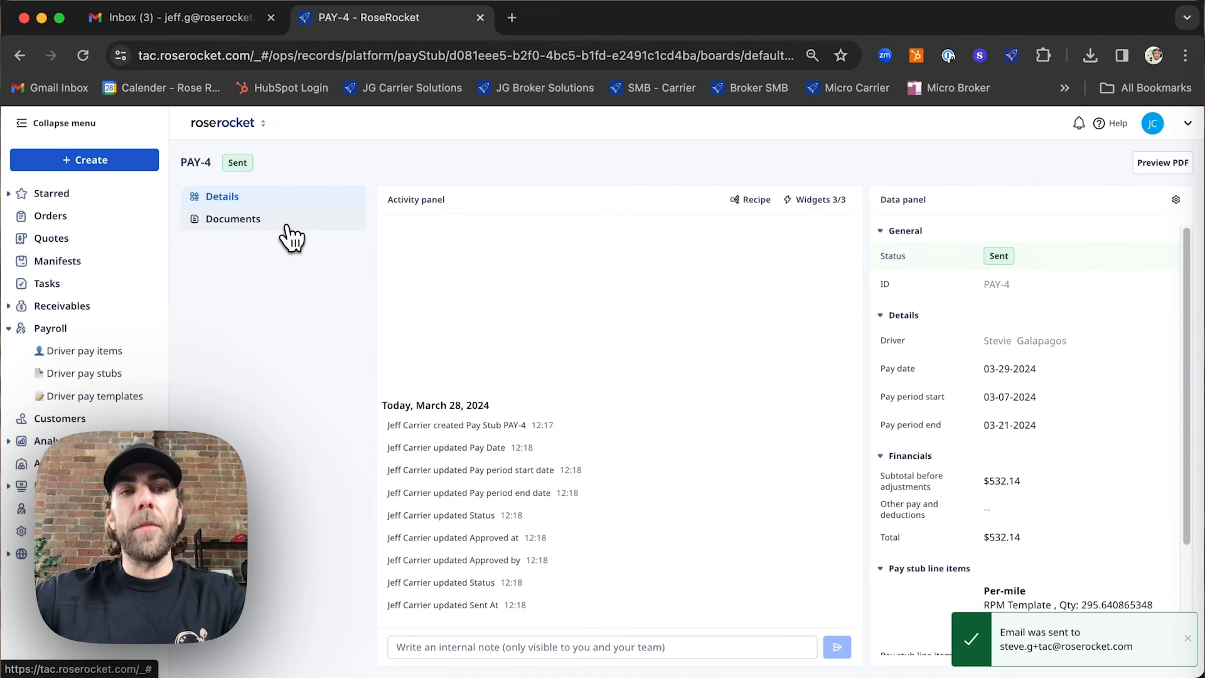
# Step: Download the Pay stub from Documents and open pay_stub (1).pdf
pyautogui.click(232, 218)
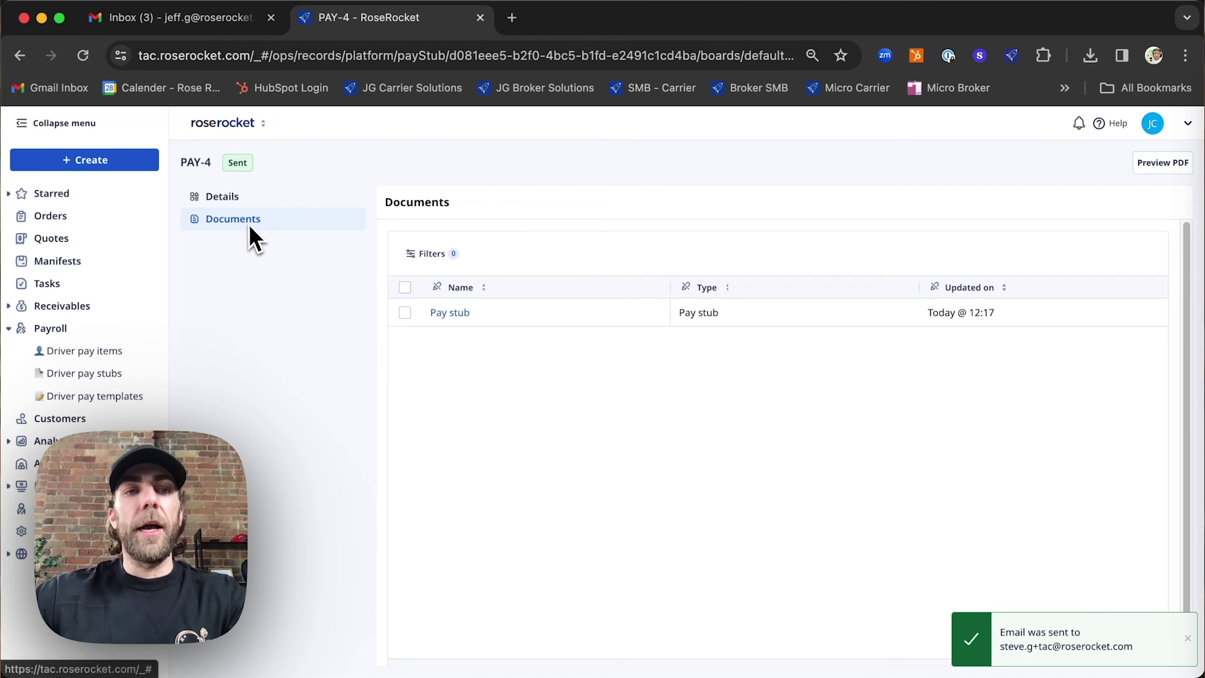
pyautogui.rightClick(449, 312)
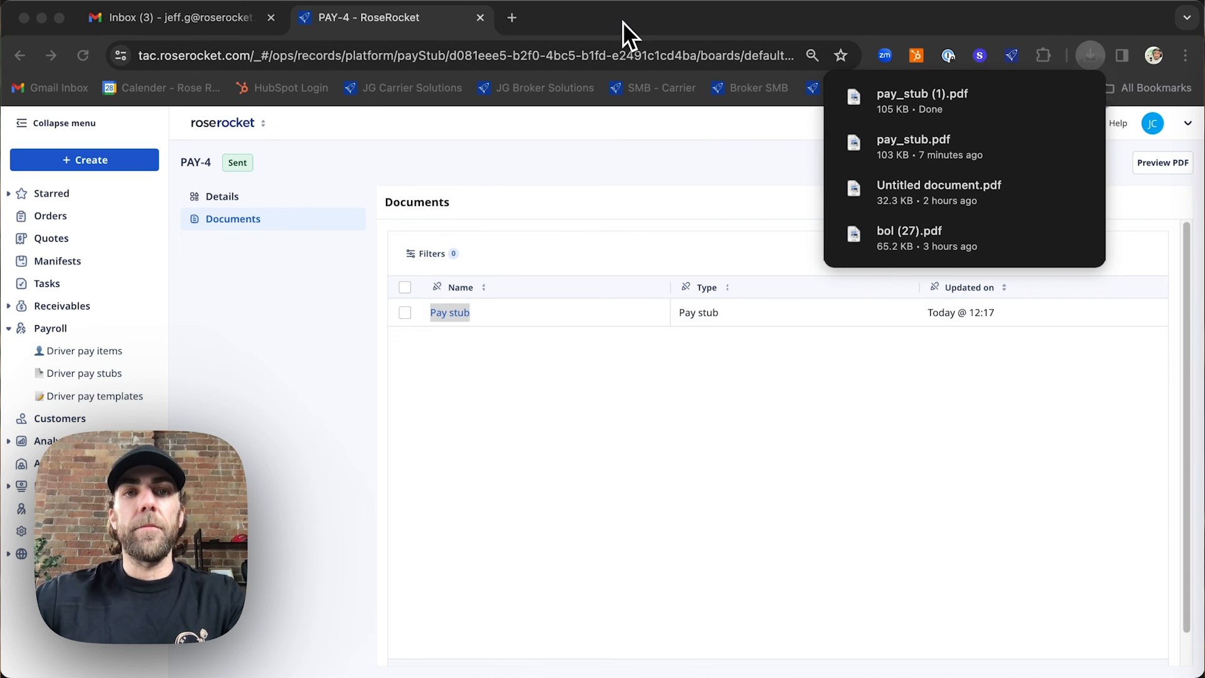
pyautogui.click(921, 93)
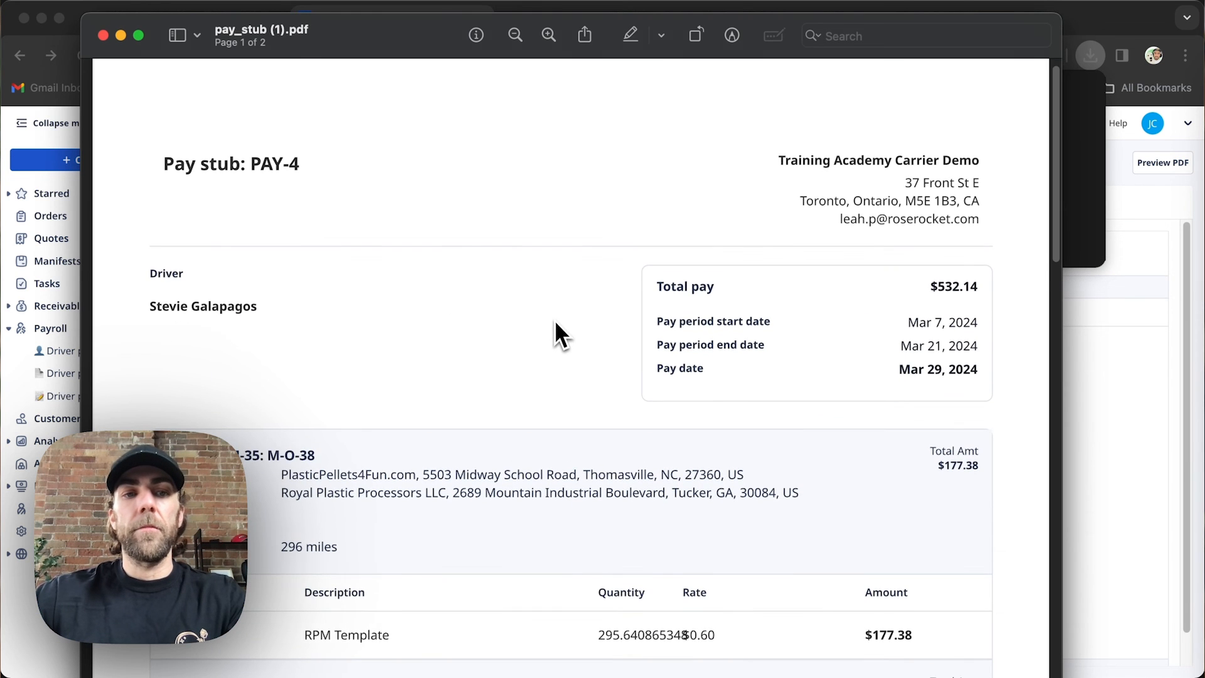